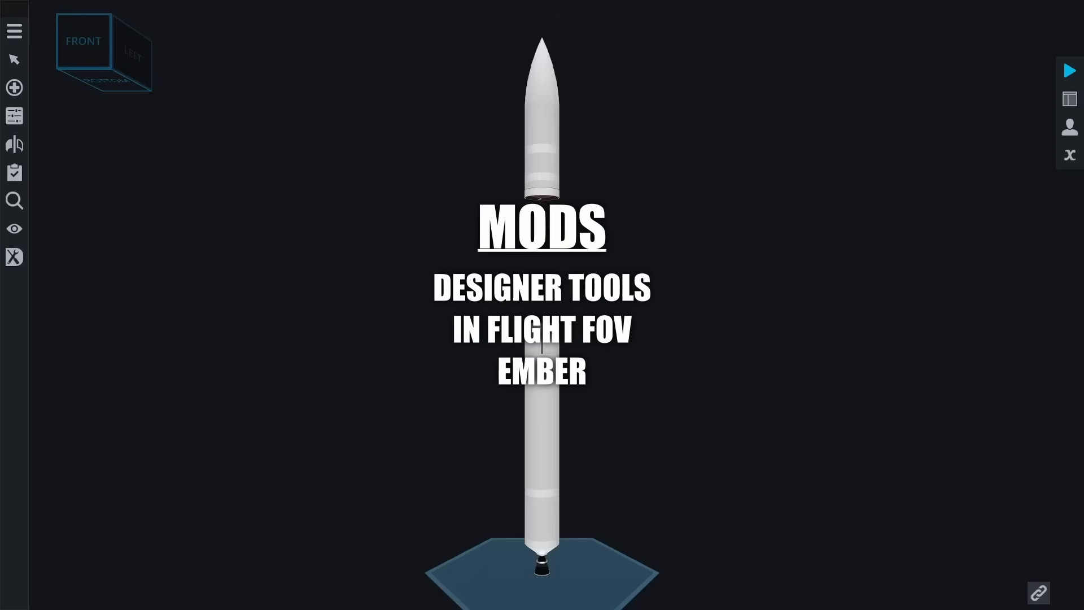
Attach an Inlet part as a thin band around the lower booster tank
click(14, 256)
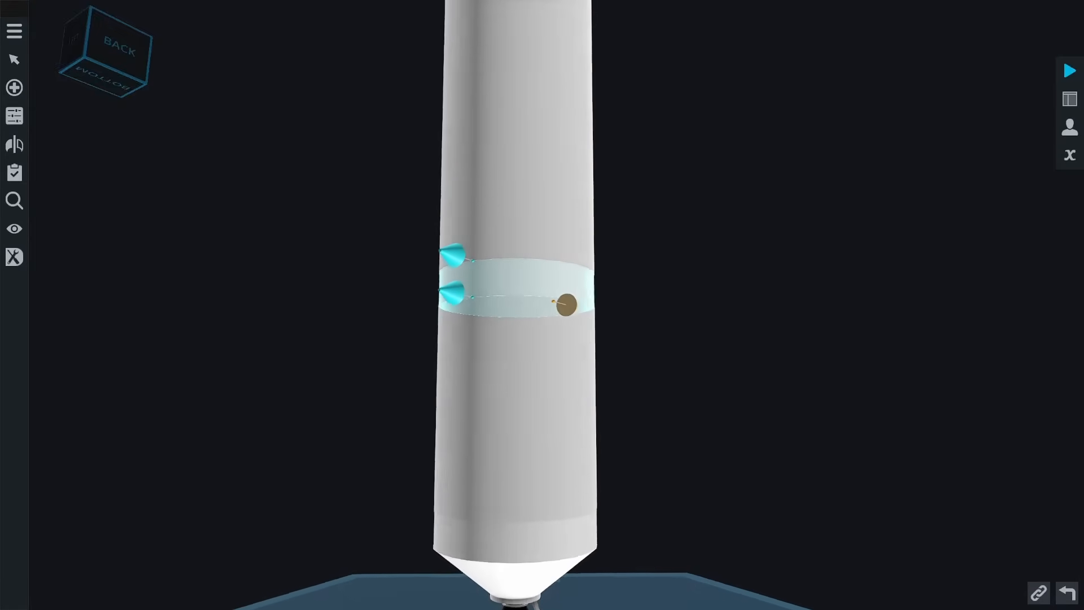
click(14, 115)
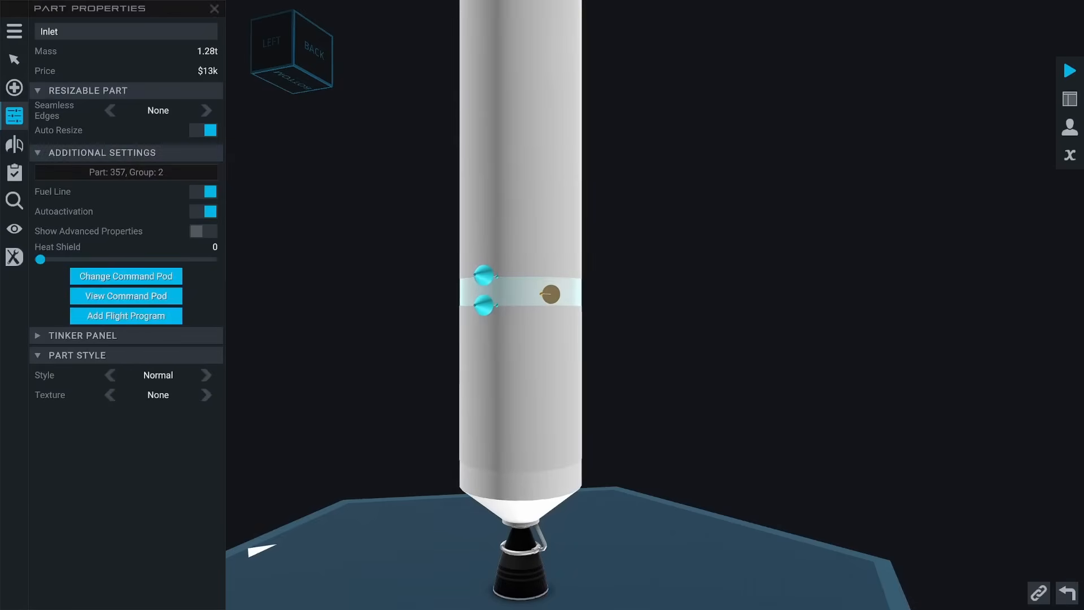
click(214, 9)
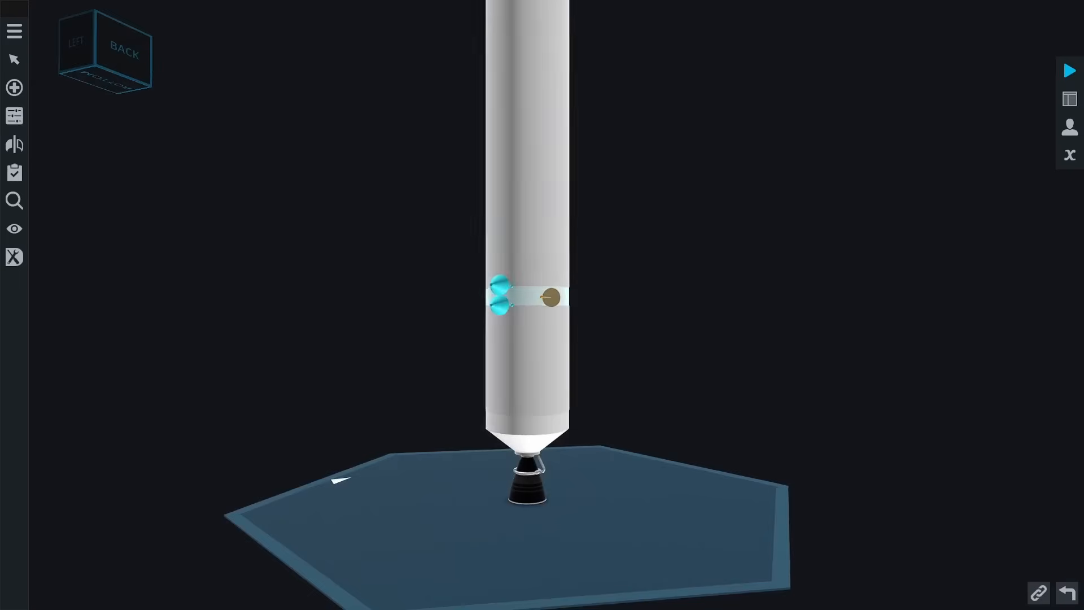
click(14, 116)
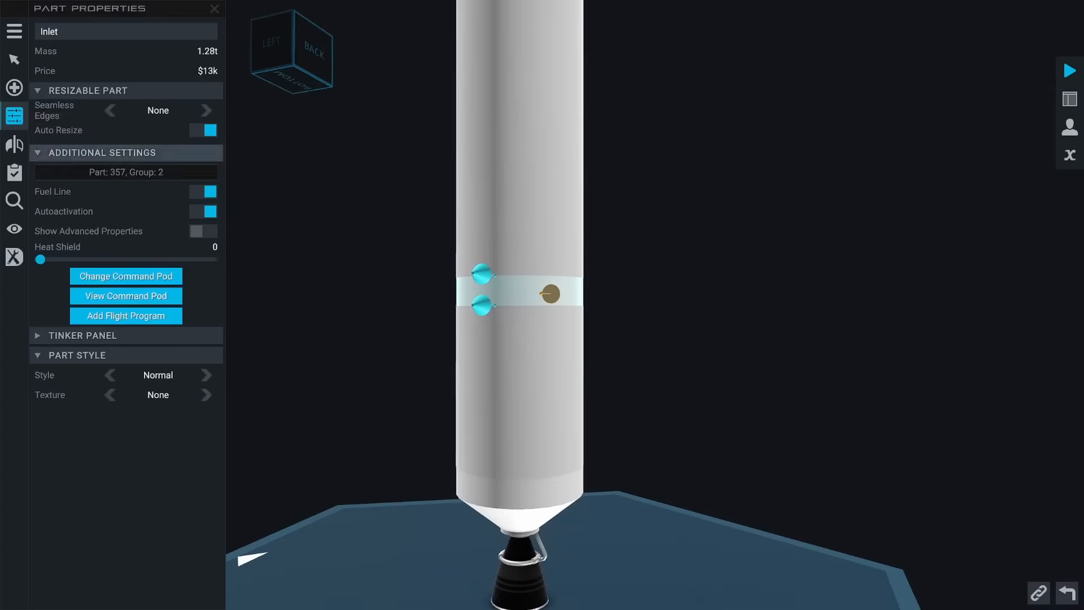
click(217, 9)
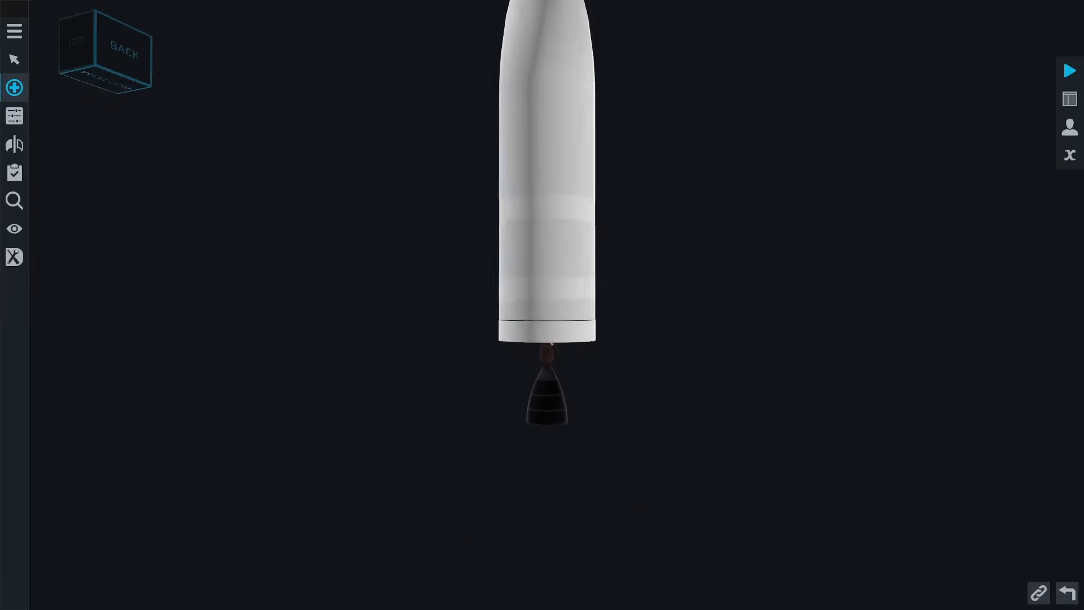
Place another Inlet ring at the lower tank's base above the engine cone and set its texture to Simple
click(14, 87)
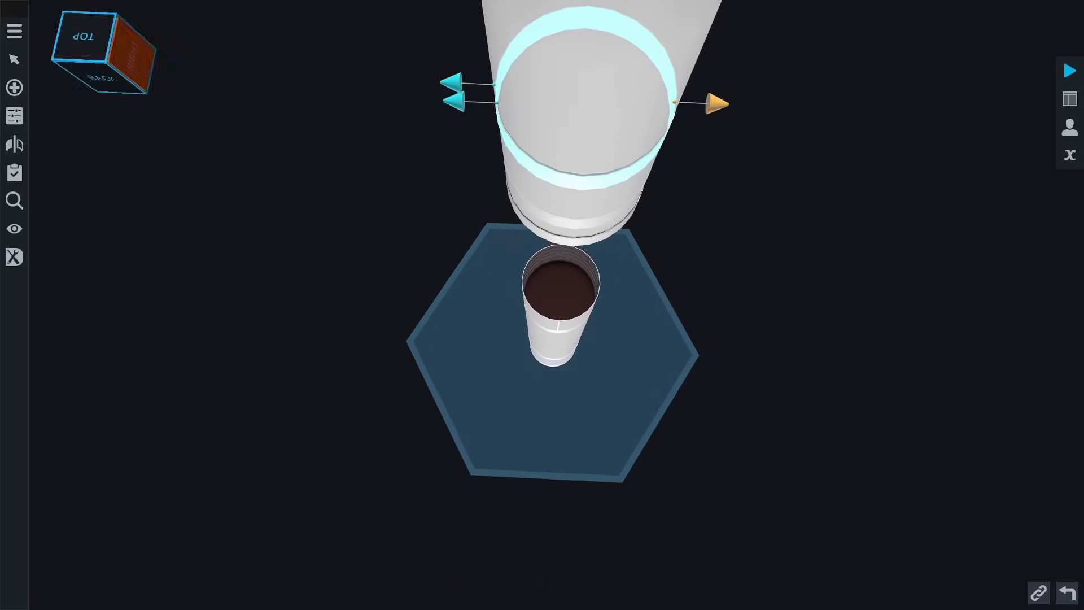
click(13, 86)
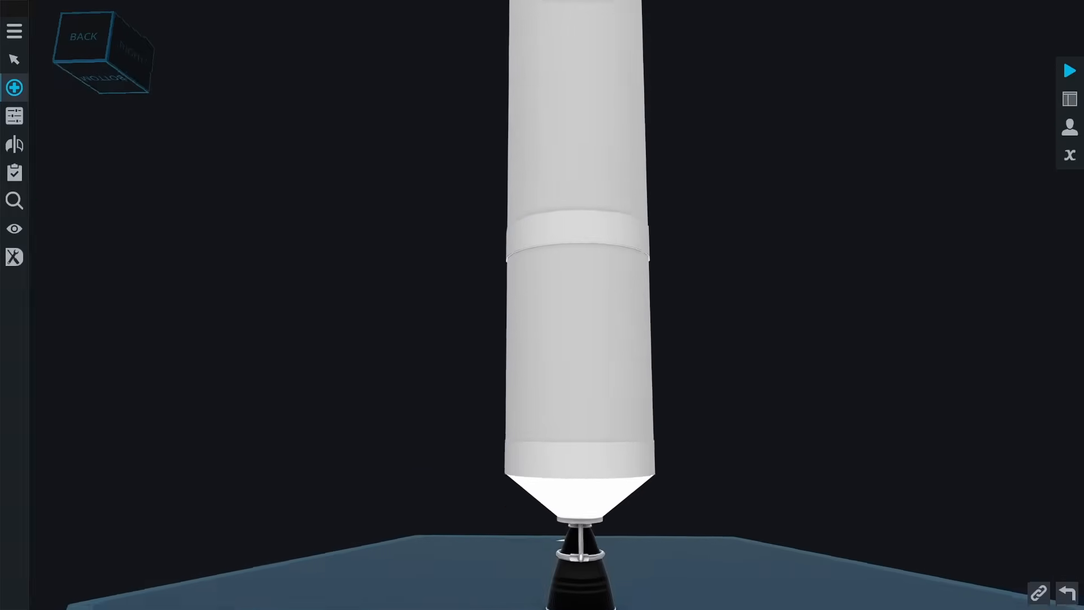
click(14, 85)
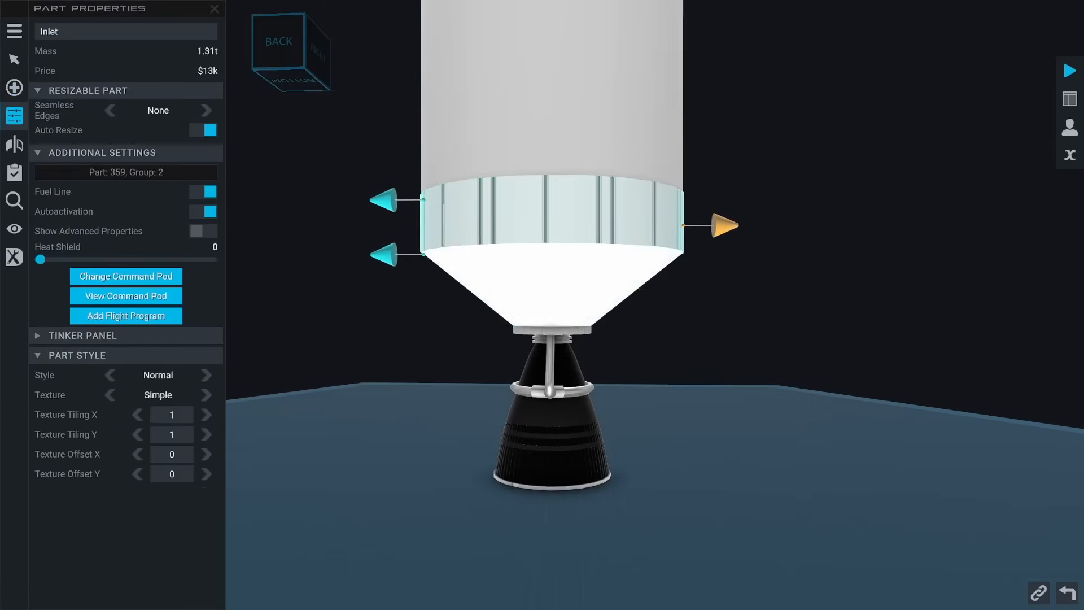
Set the inlet ring's texture to Panels with tiling X 6 and Y 0.2
click(110, 395)
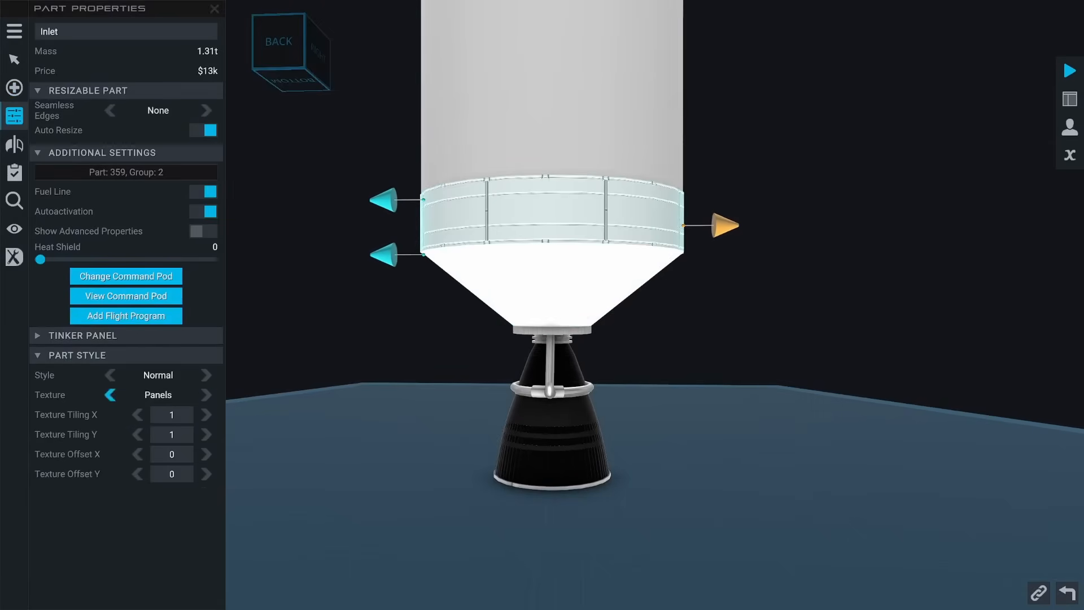
click(172, 433)
text(6)
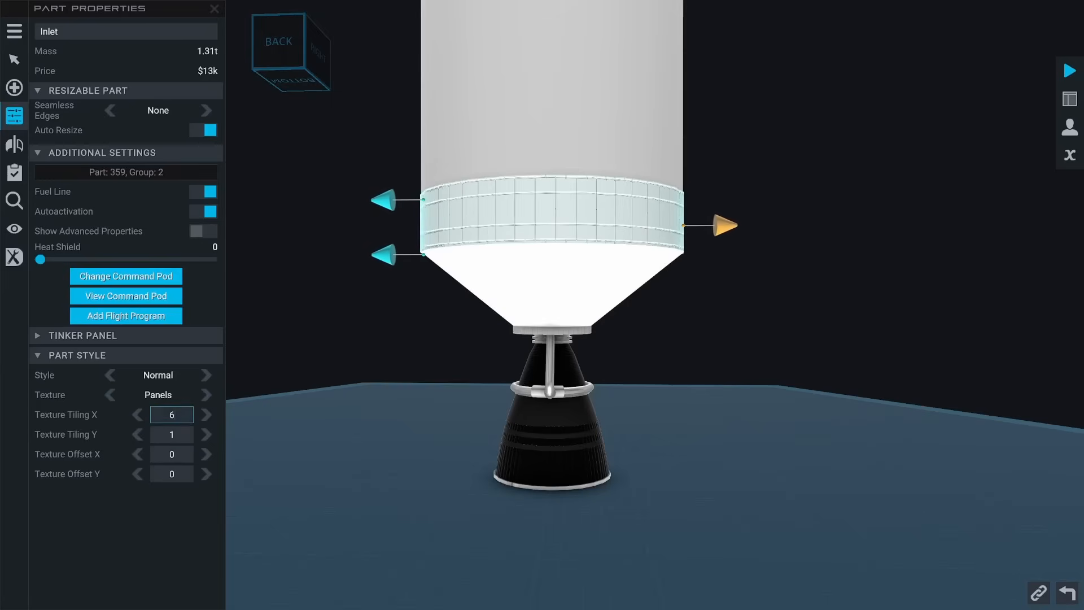
click(171, 433)
text(-)
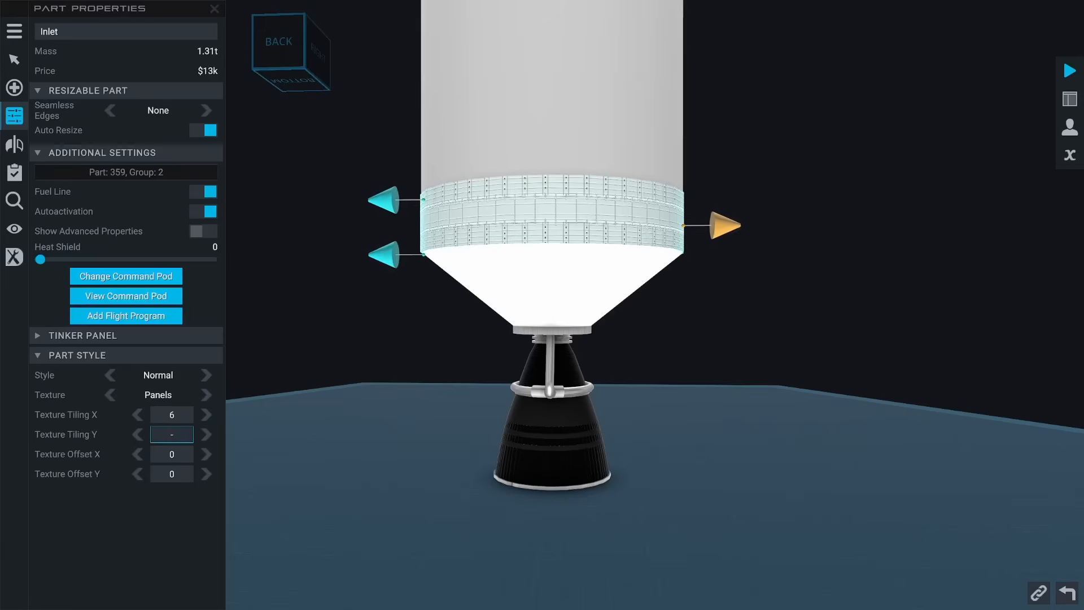
text(0.2)
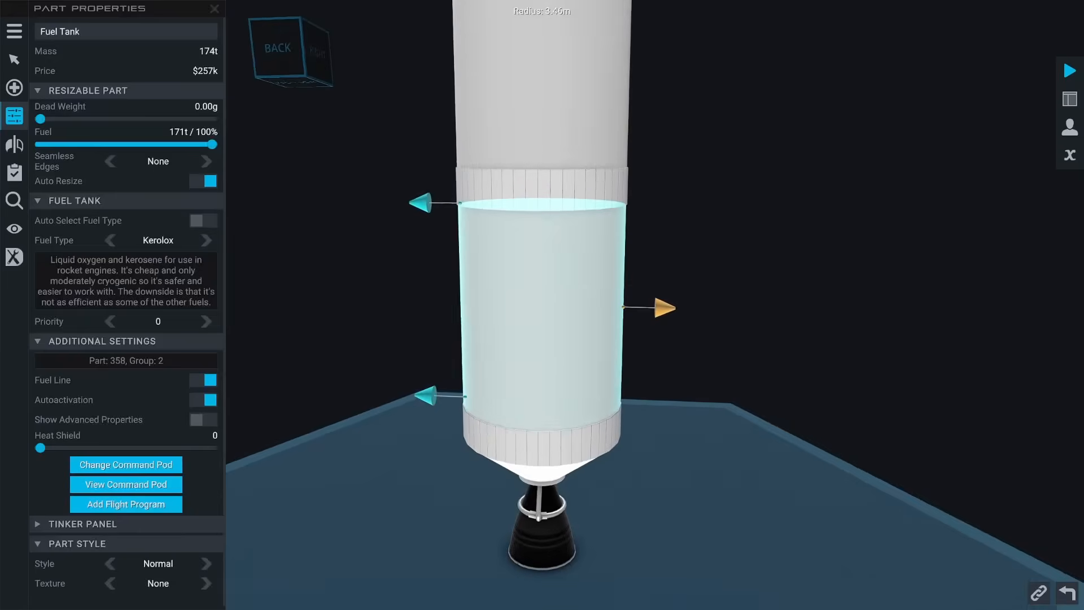
Set the lower Fuel Tank's texture to Tiles and switch to the paint tool
click(208, 582)
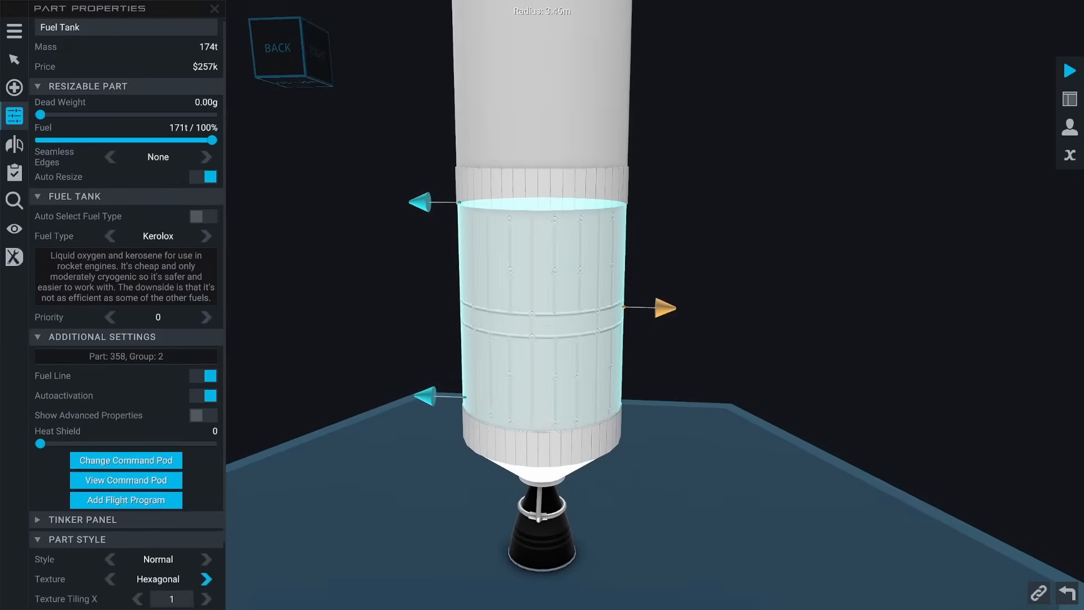
click(208, 578)
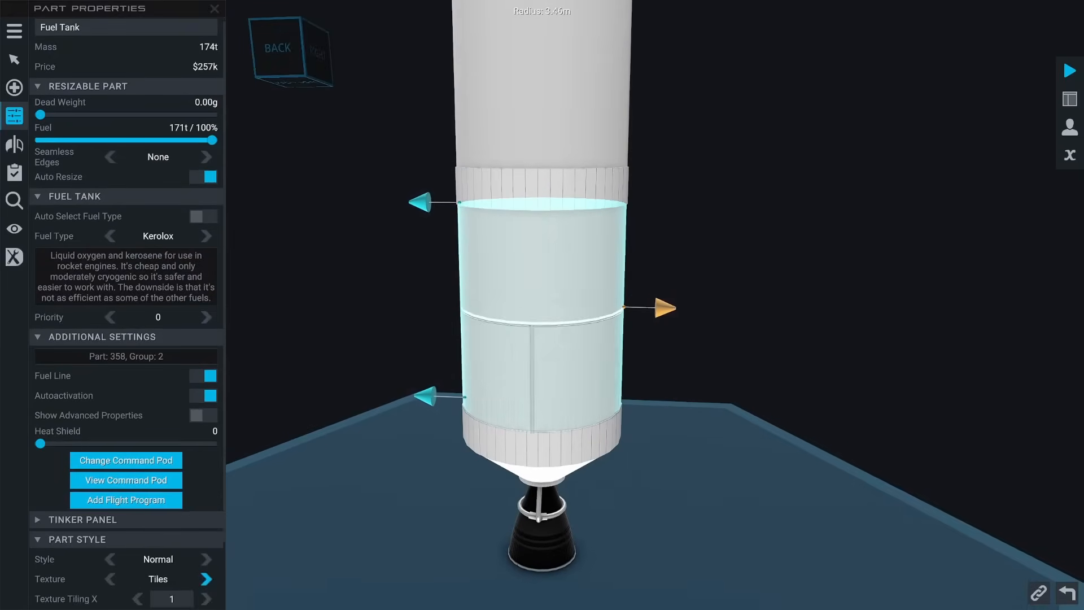
scroll(down, 3)
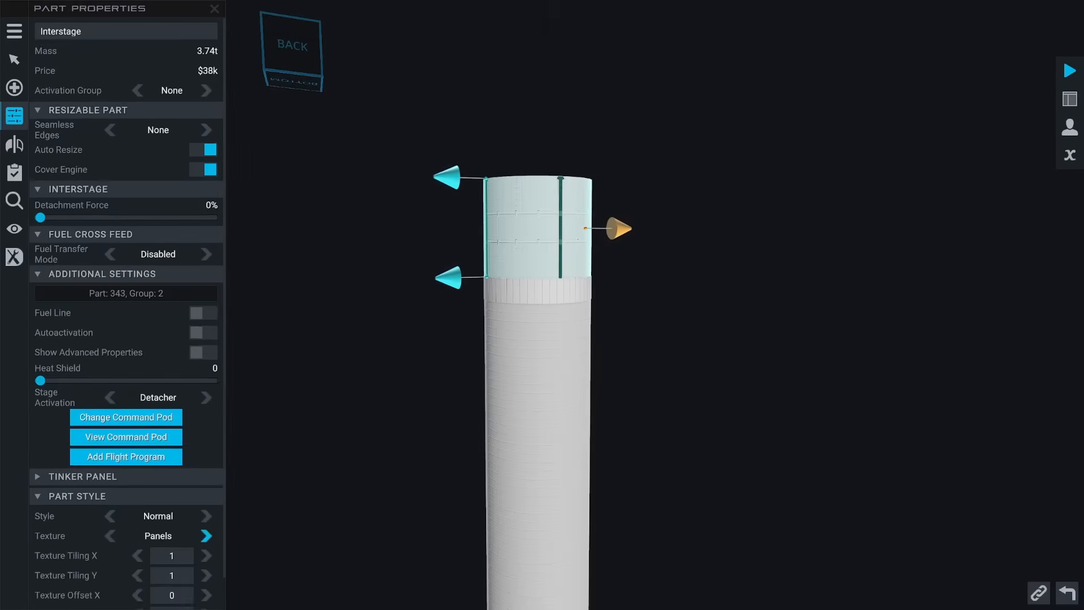
click(205, 535)
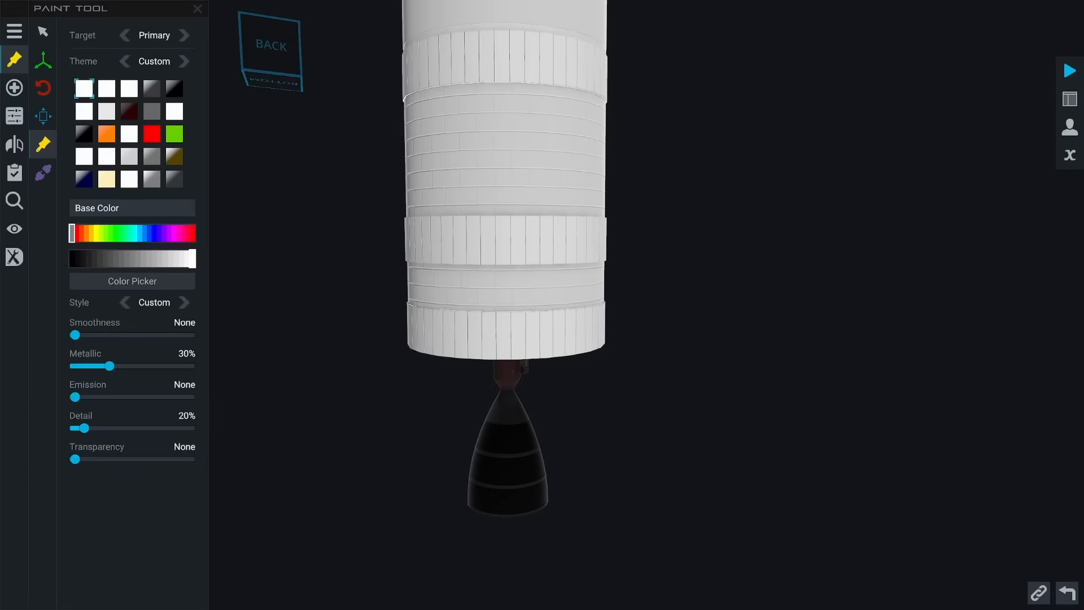
Adjust the paint Detail slider to about 70%, apply it to the lower stage and view the underside
drag(85, 427, 78, 426)
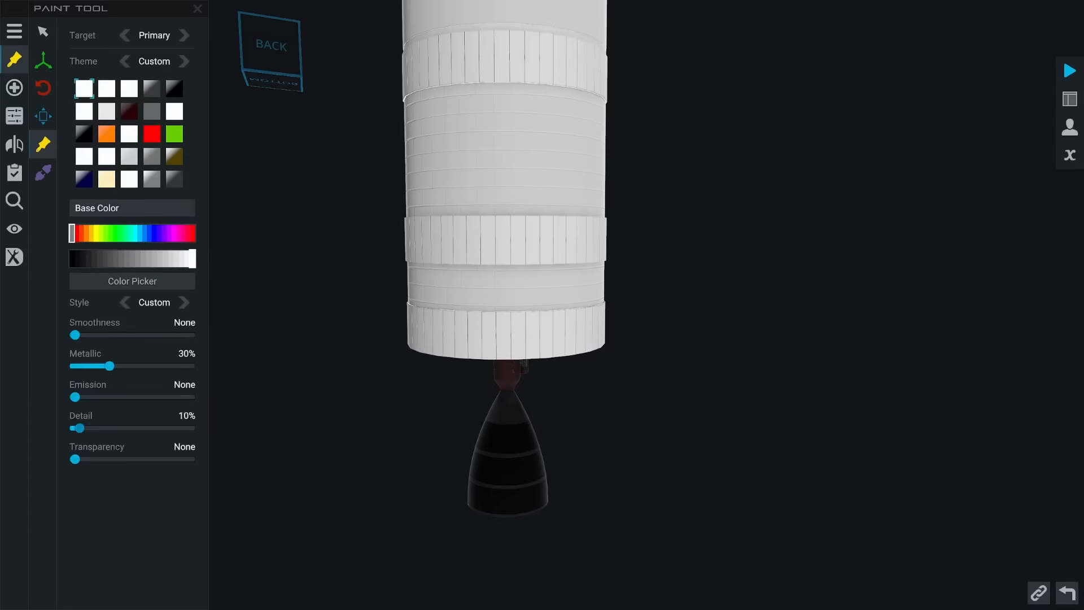
drag(75, 426, 87, 427)
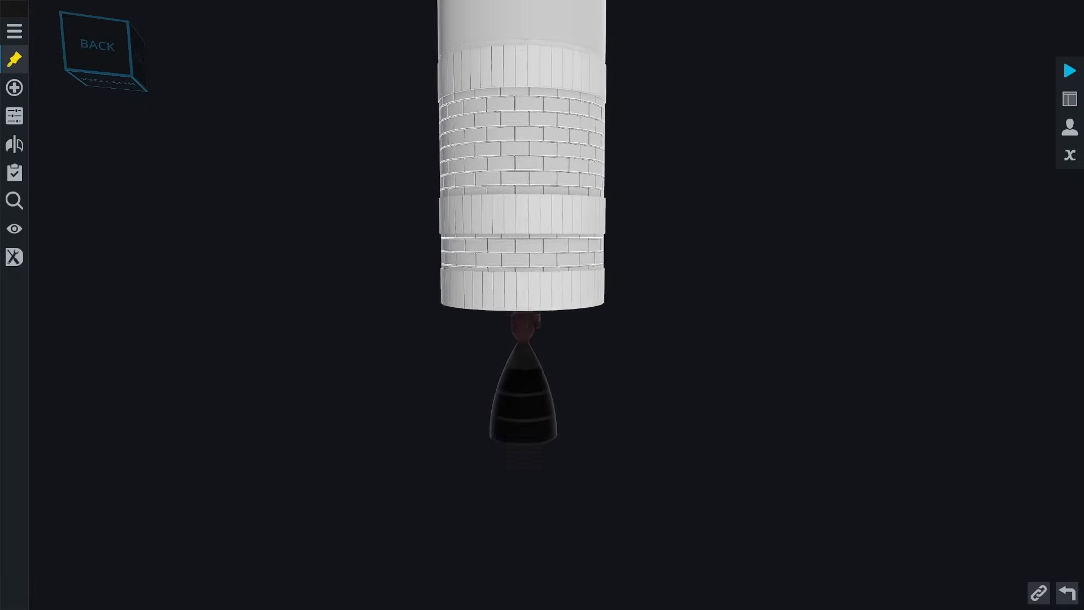
click(11, 56)
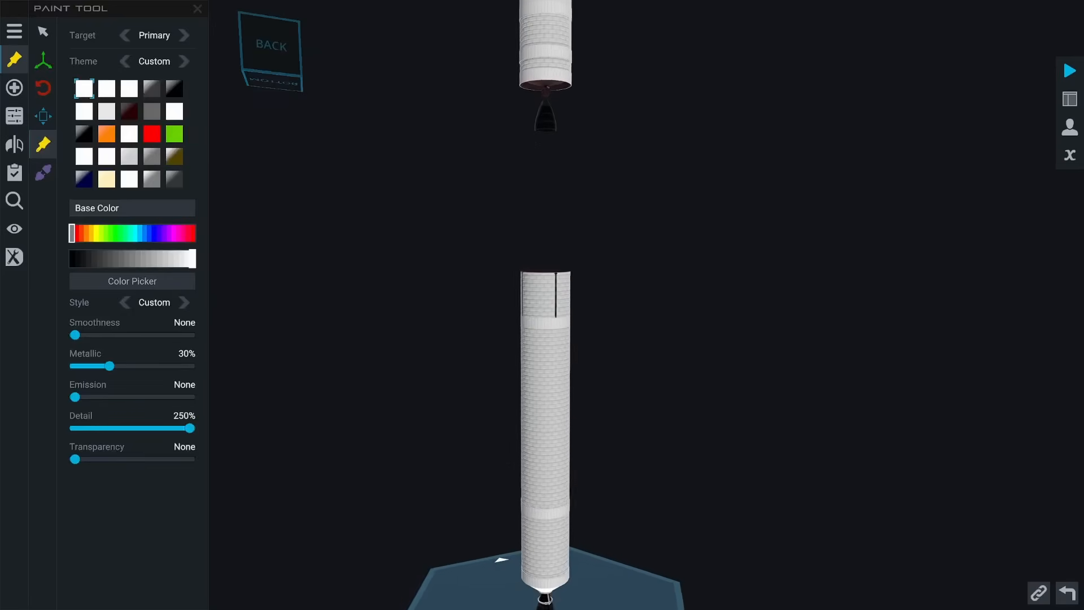
drag(194, 427, 109, 426)
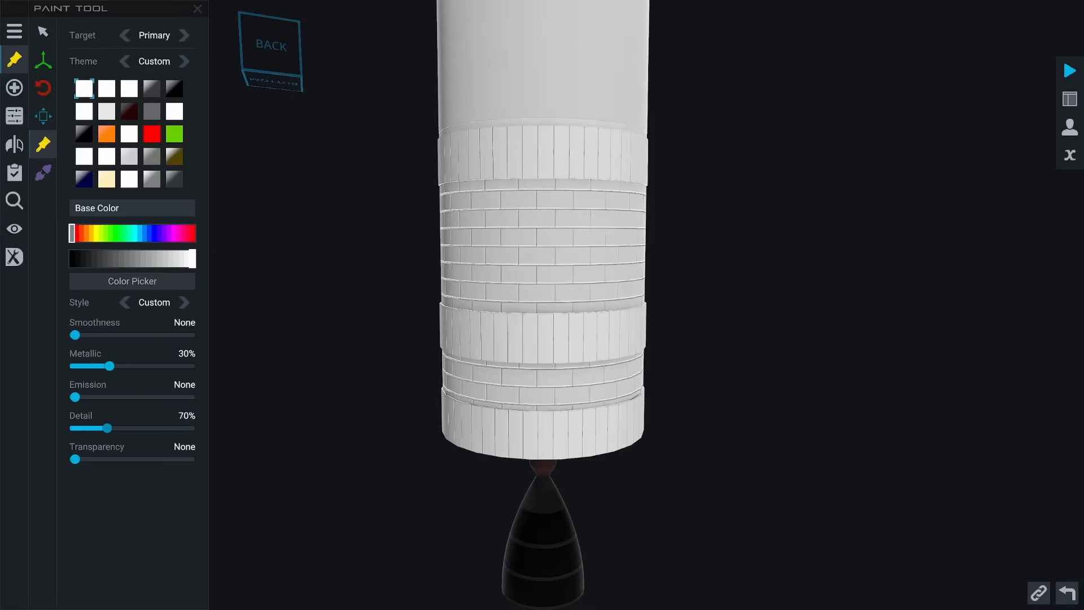
drag(109, 427, 85, 428)
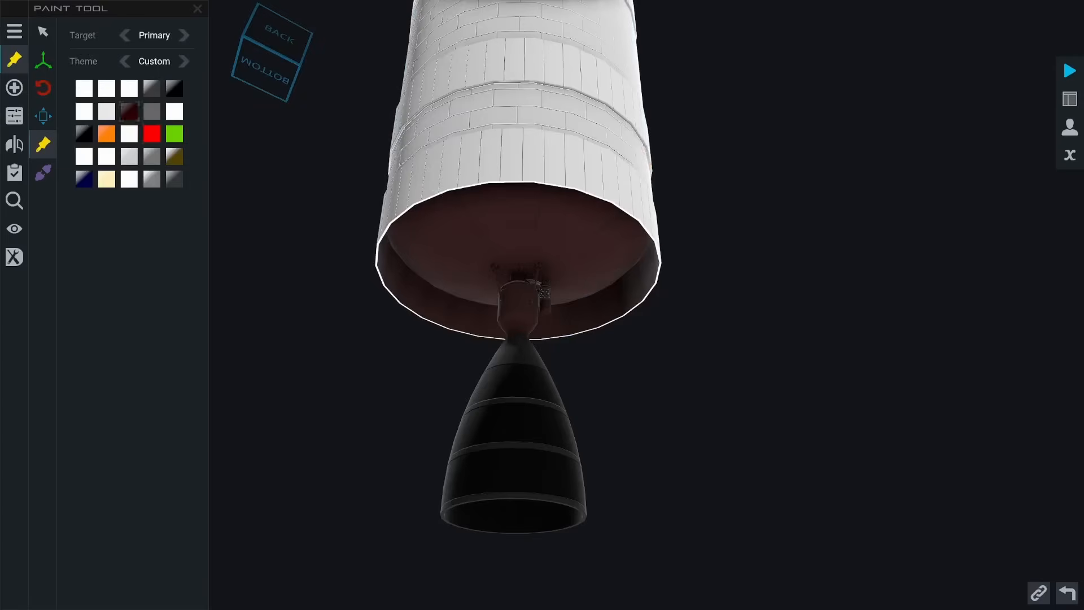
Set Accent Color 3 to reddish brown hex 423232 in the Color Picker
click(129, 110)
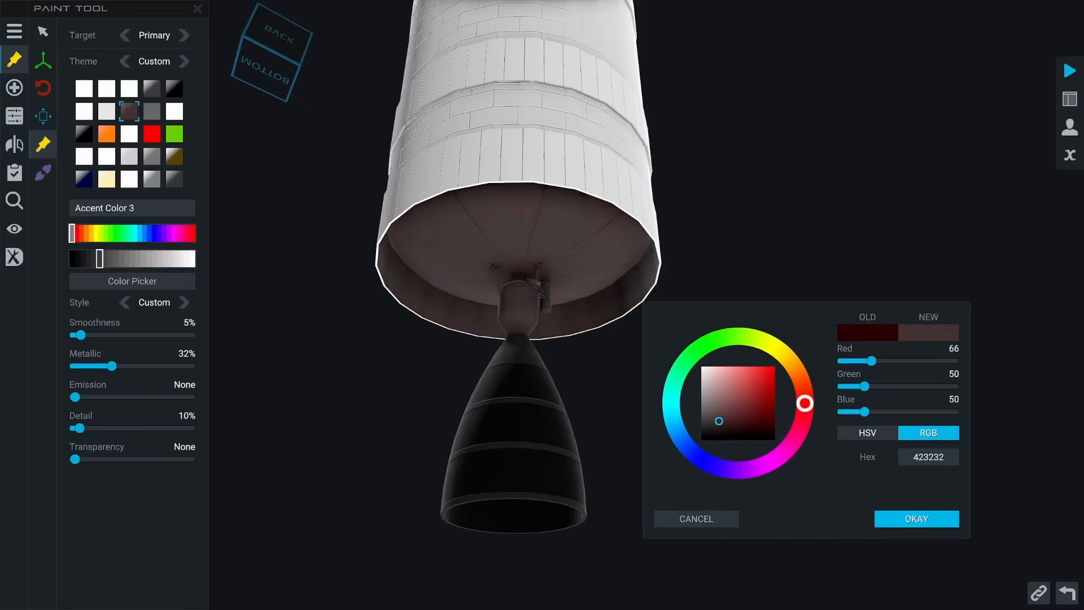
drag(718, 422, 718, 415)
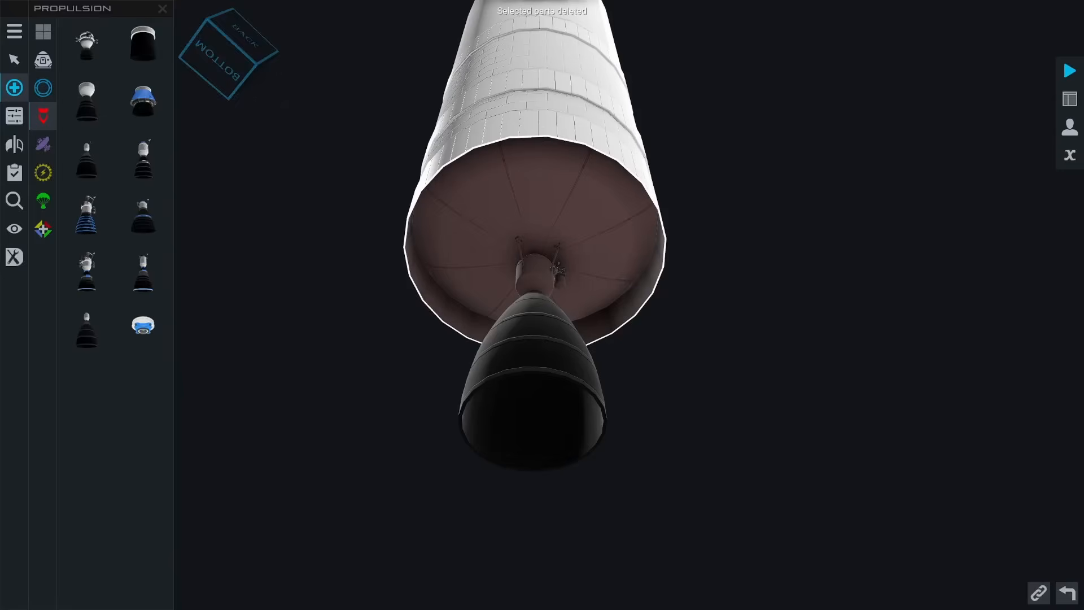
Add Ball parts scaled to 265% and a tank beneath the stage, then undo the additions
click(43, 87)
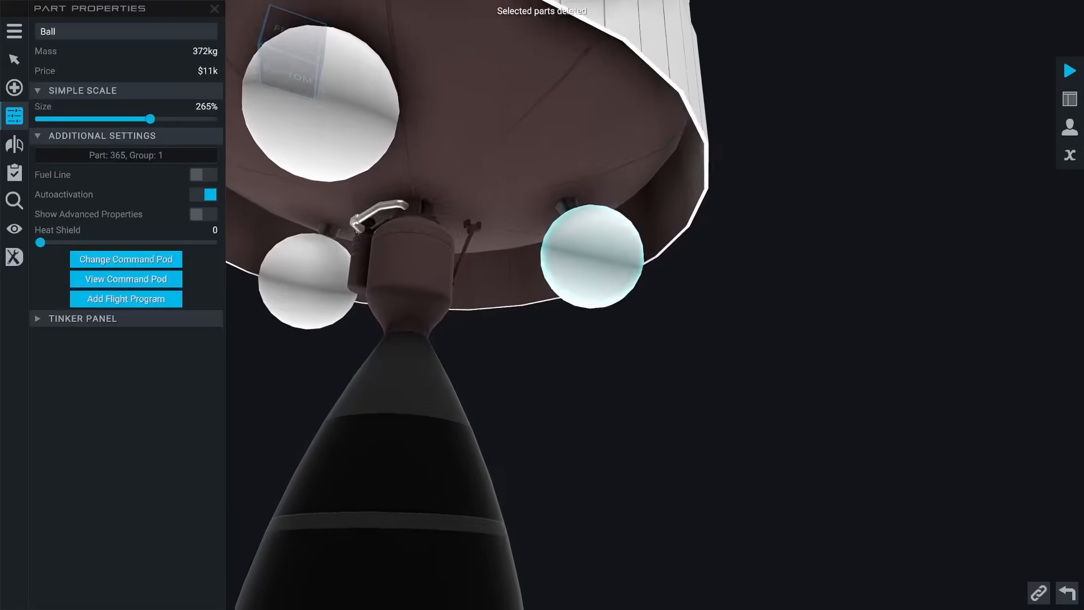
click(215, 9)
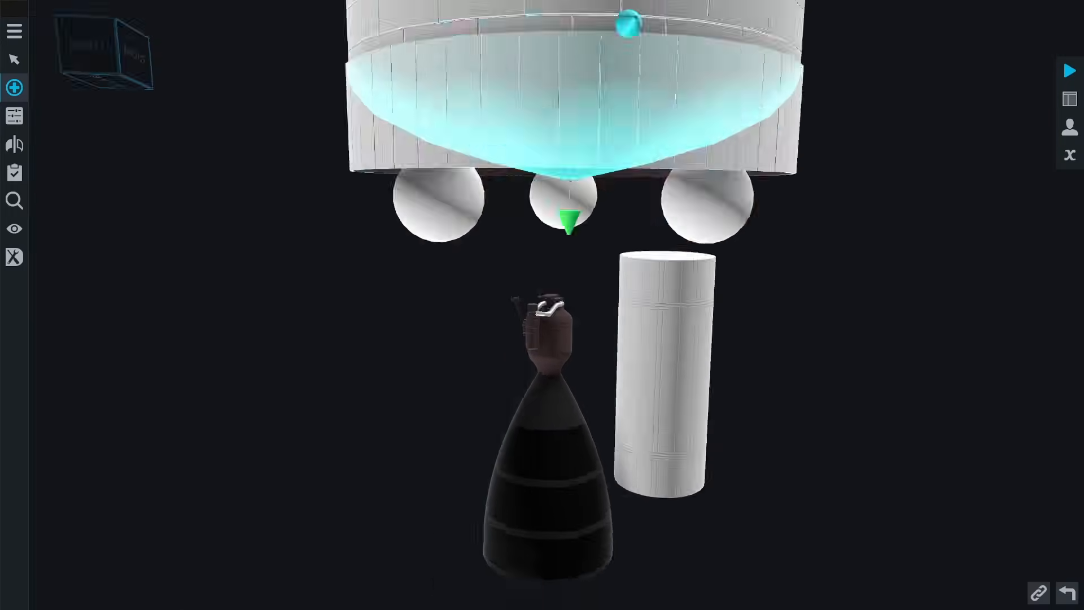
click(13, 87)
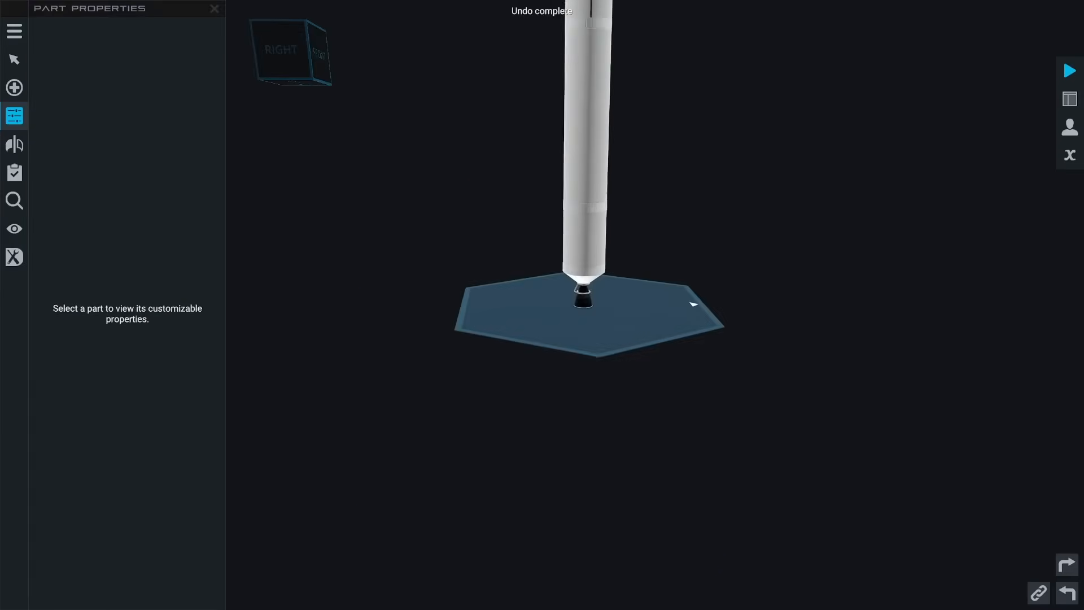
click(14, 87)
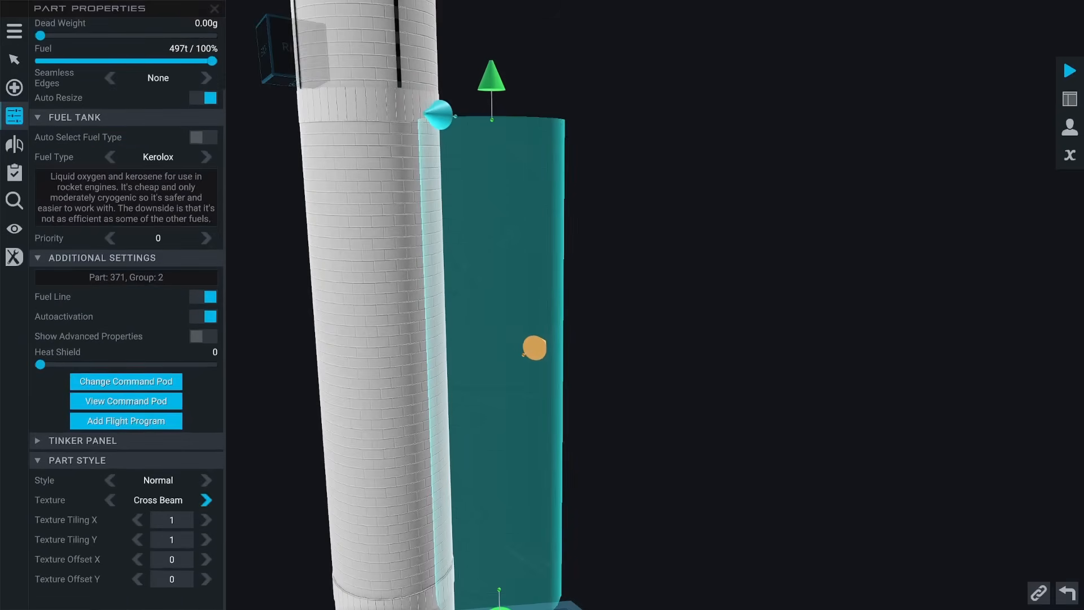
Reposition the side Kerolox tank with Move, Rotate and Translate tools and set its texture to Insulation
click(206, 499)
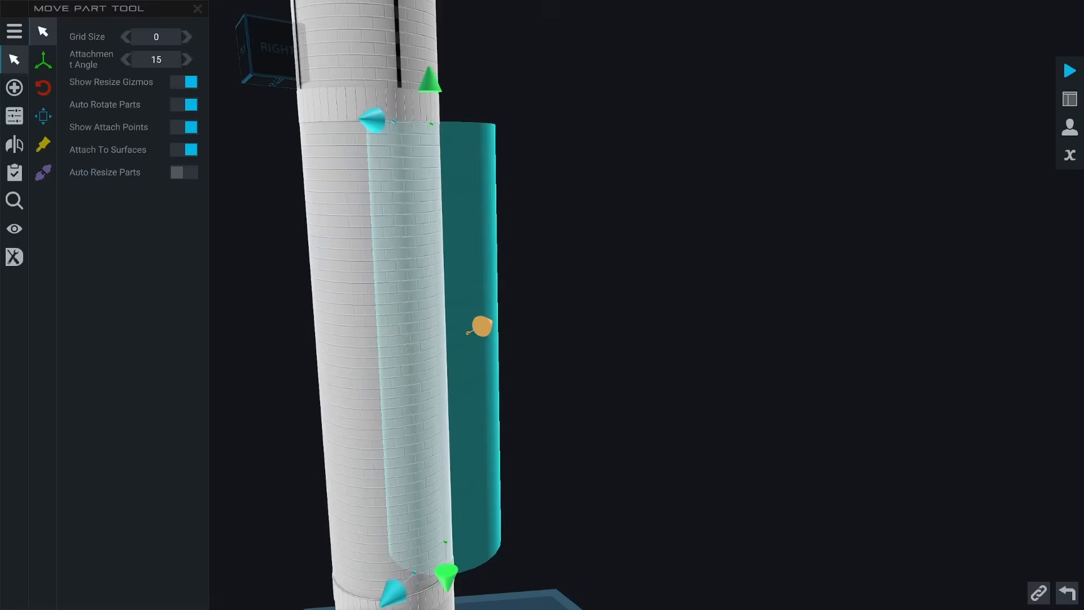
click(43, 86)
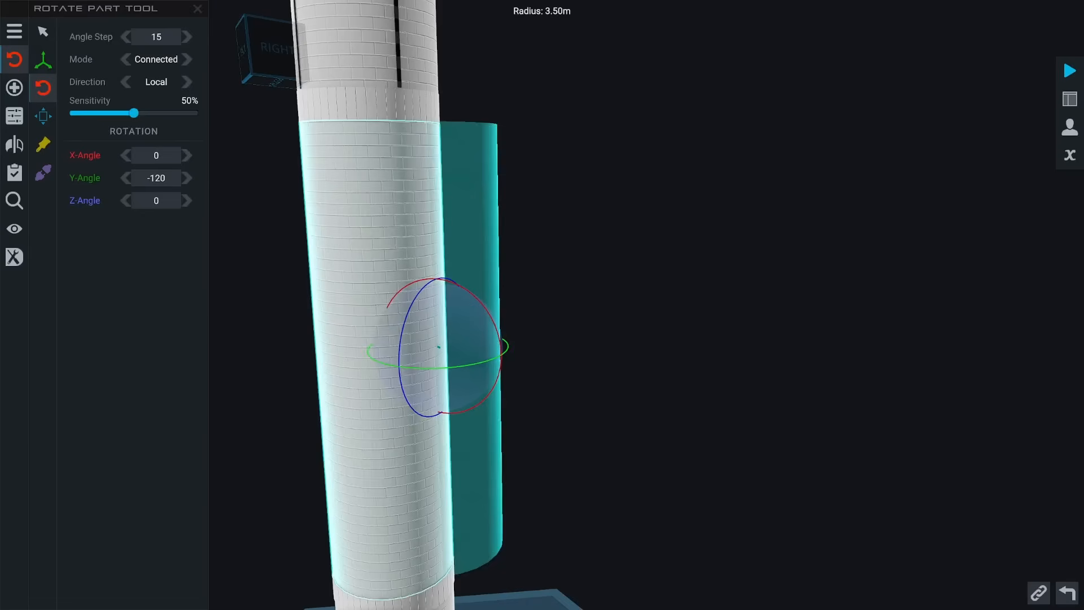
click(43, 59)
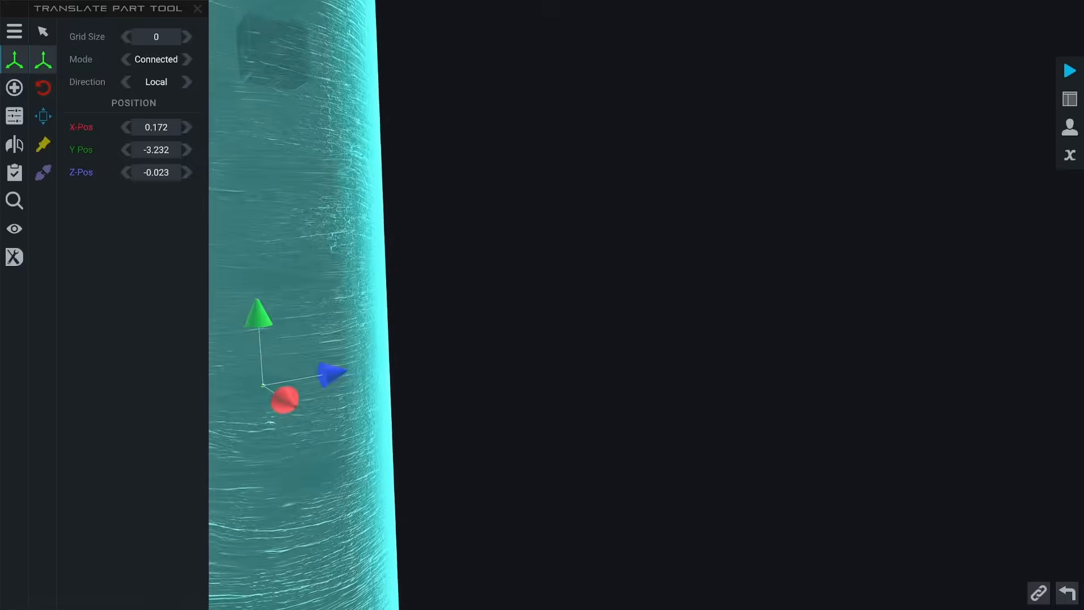
click(14, 111)
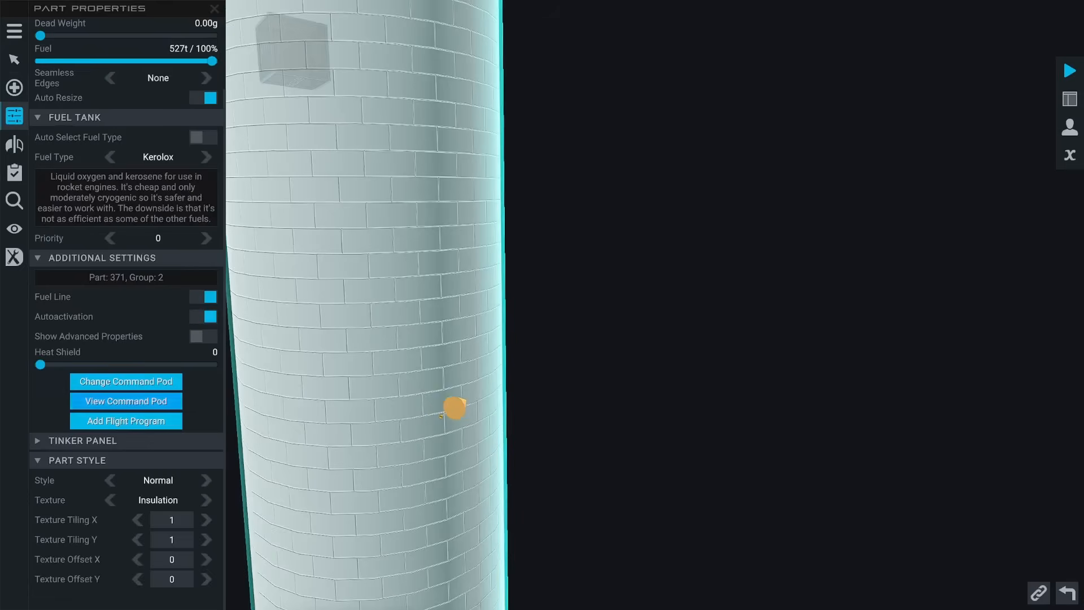
Paint the tank Glass Interior with reduced transparency and view the rocket's base
click(13, 59)
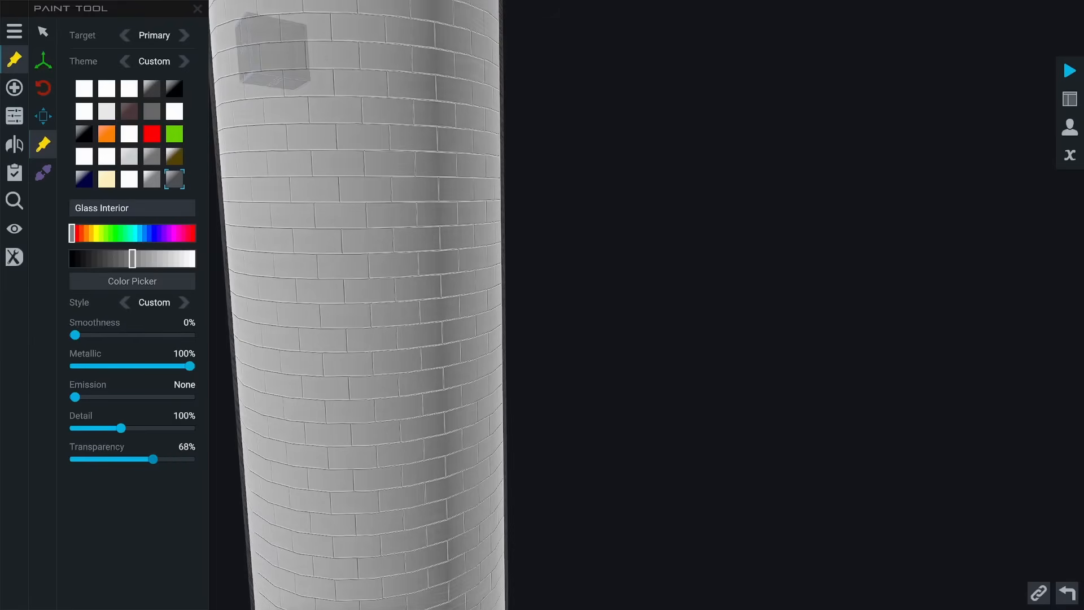
drag(161, 458, 146, 458)
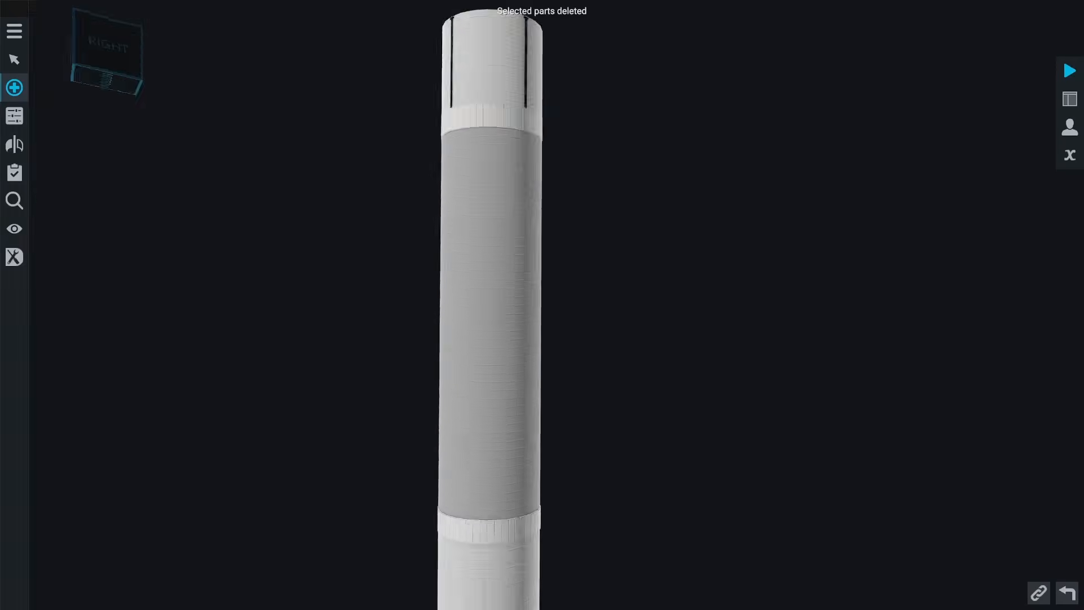
click(14, 87)
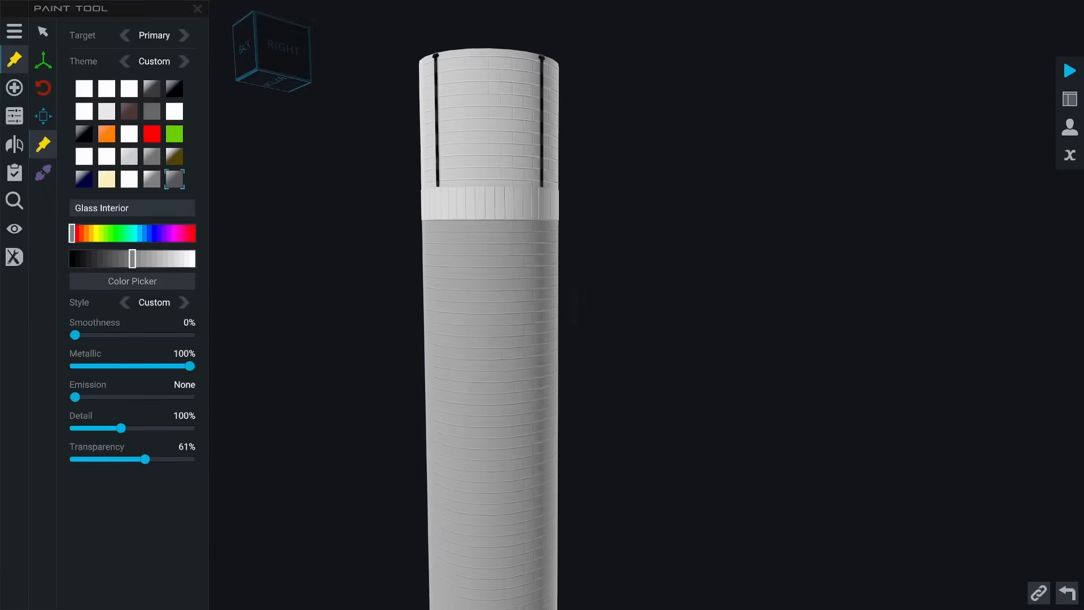
drag(146, 459, 129, 459)
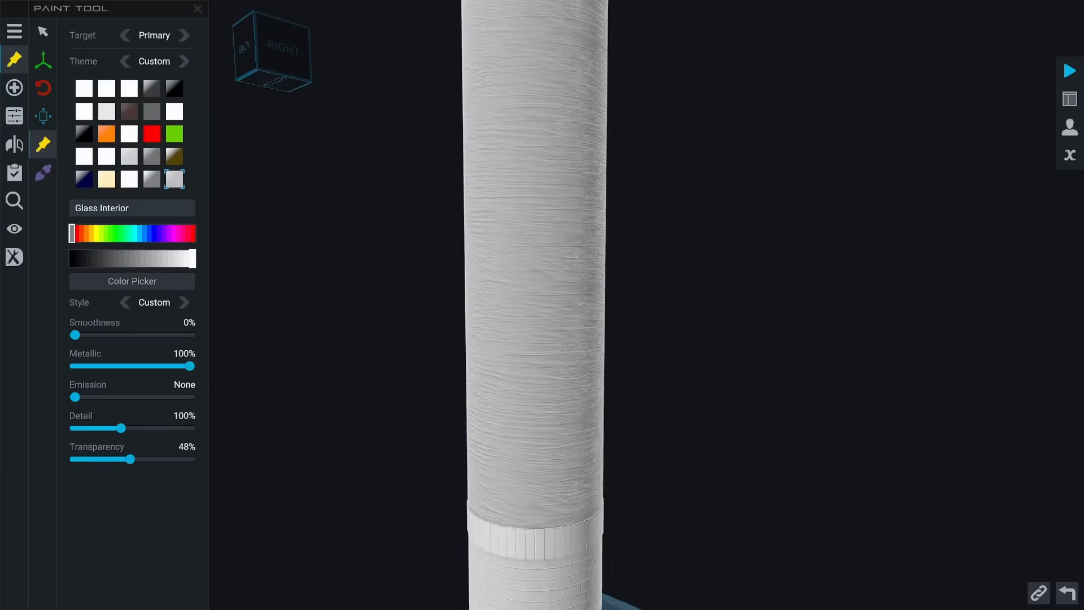
drag(128, 460, 172, 460)
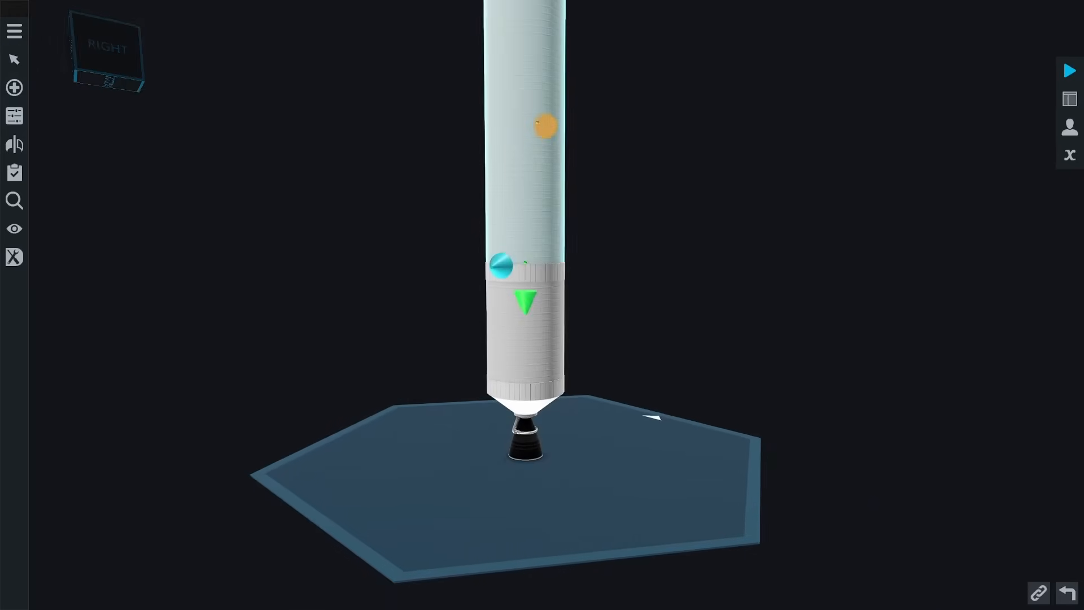
Delete the selected part and list the Control & Descent parts
key(Delete)
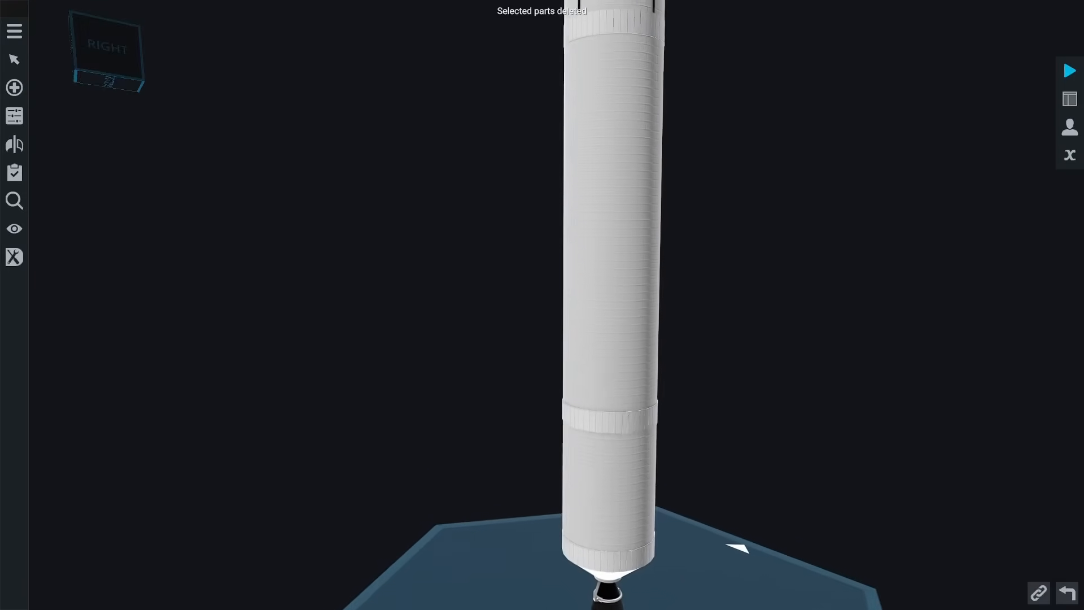
click(14, 87)
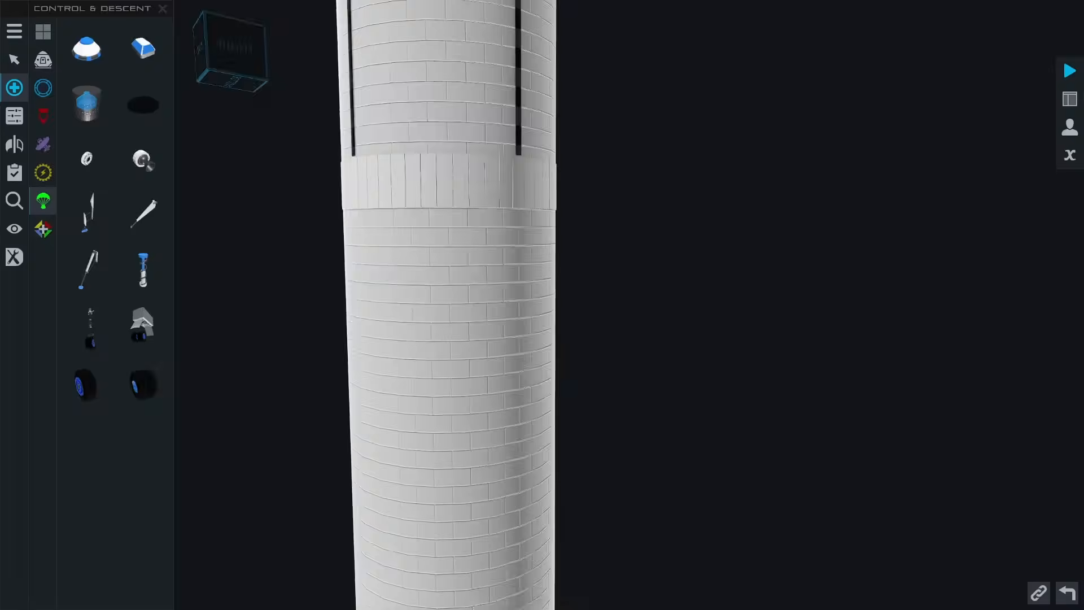
Mount a small Control & Descent part on the tank side below the collar, nudged in World-axis X and Y, and check Part Connections
click(42, 171)
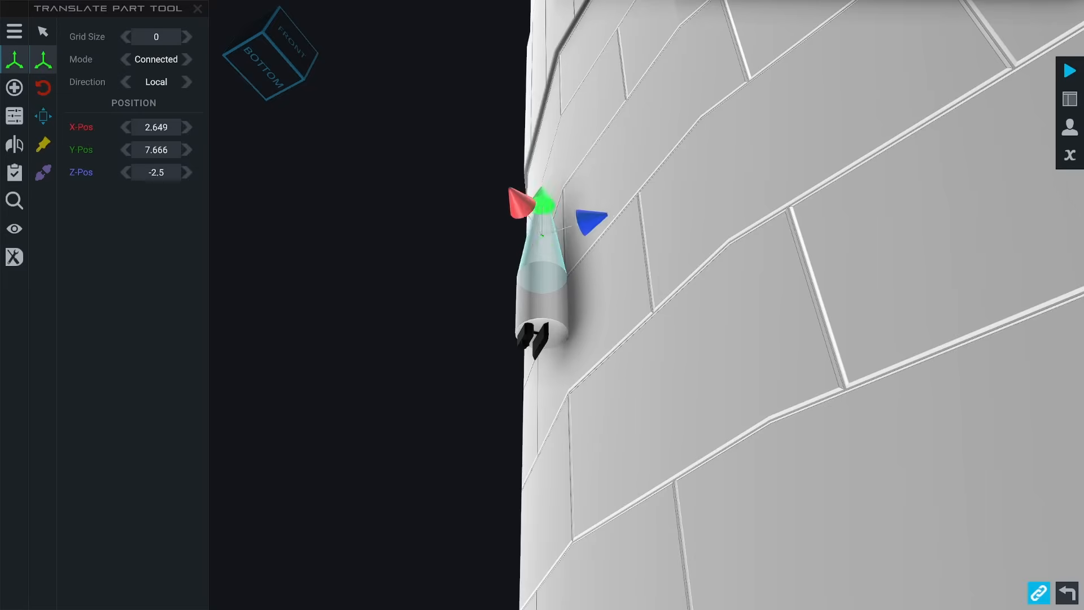
drag(543, 201, 543, 260)
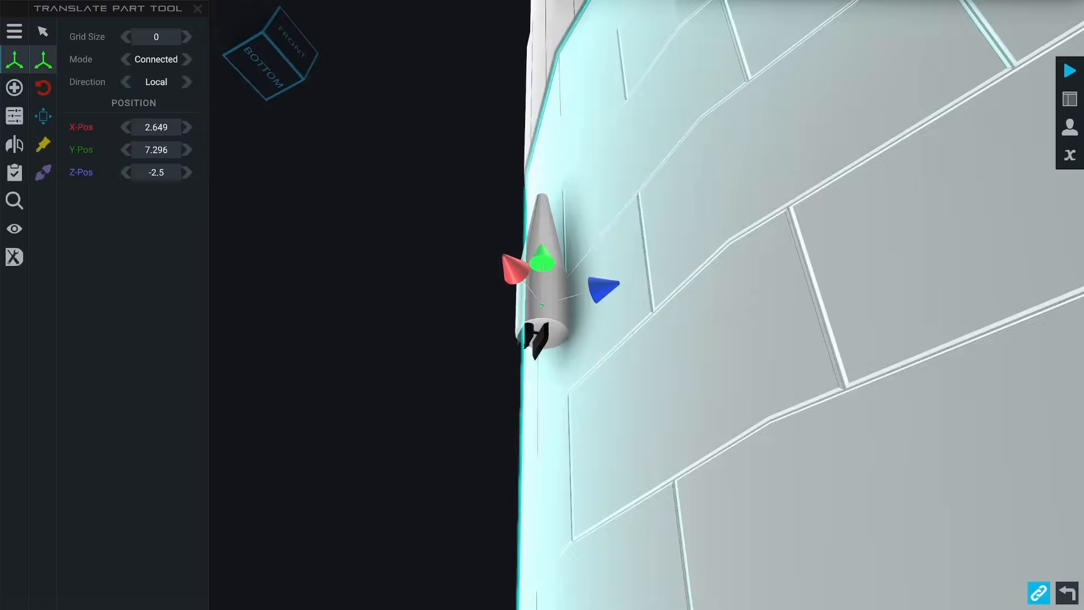
click(189, 81)
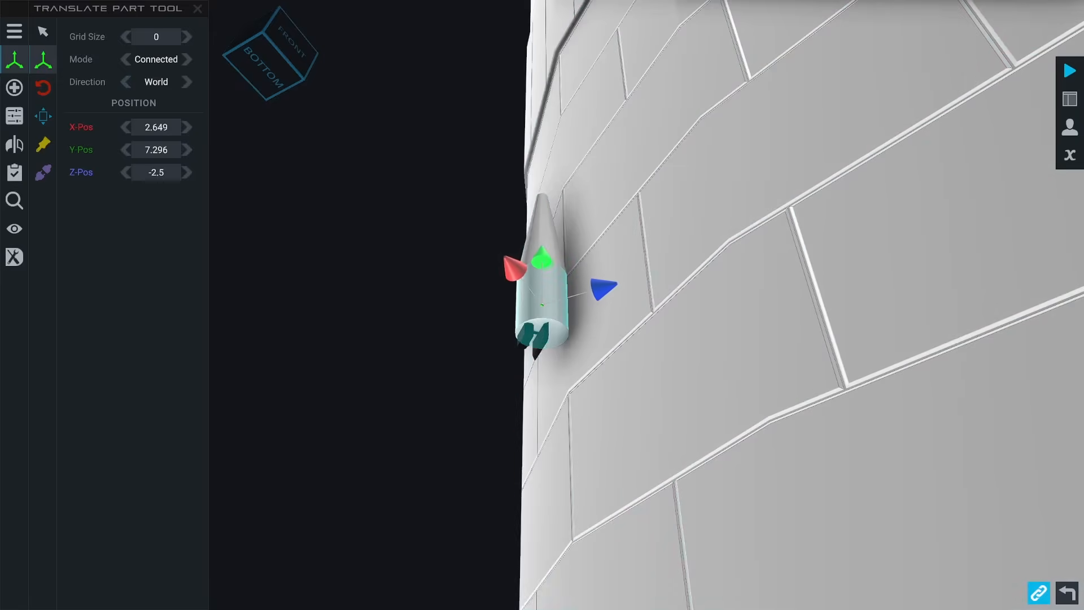
drag(515, 272, 530, 290)
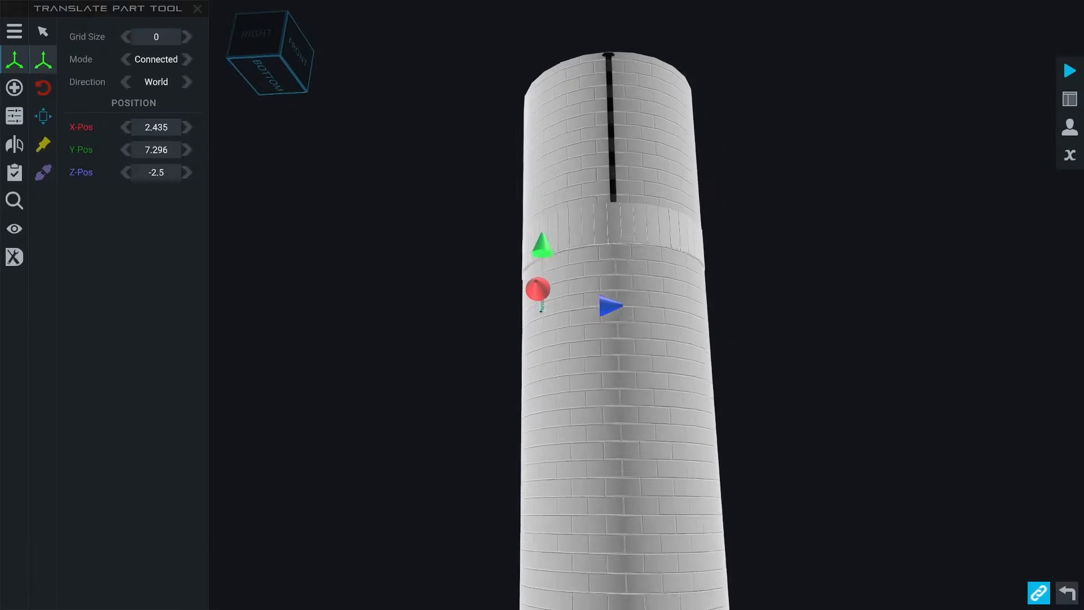
click(13, 87)
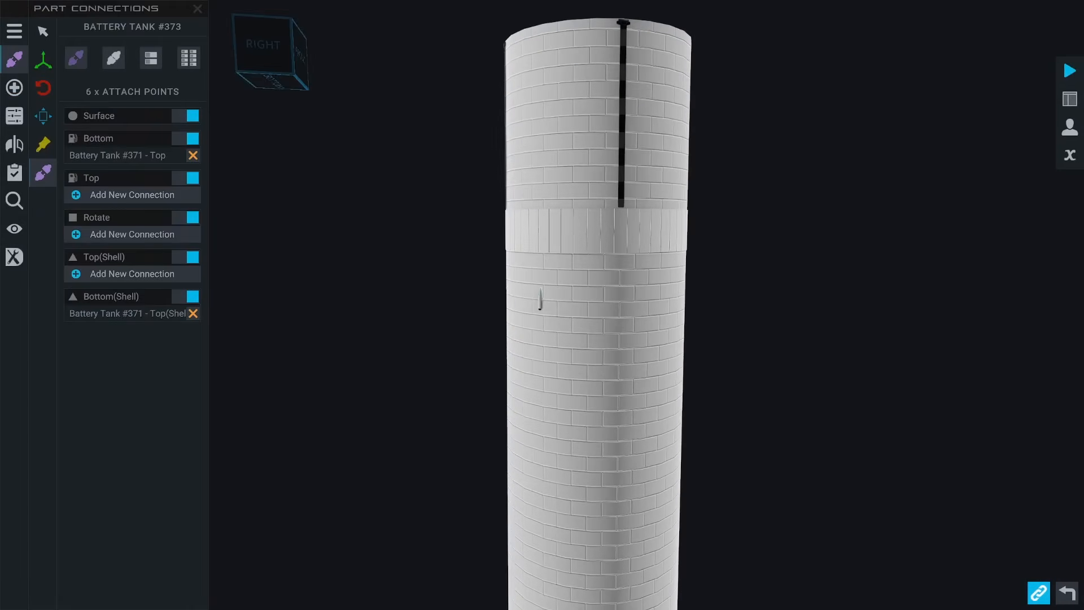
scroll(down, 3)
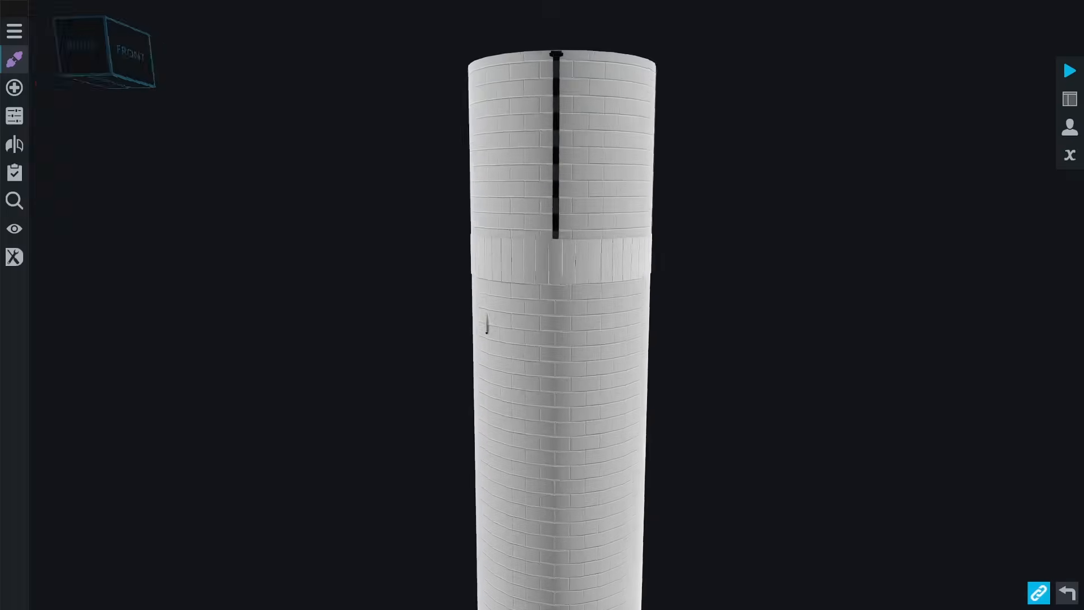
Add an Aeronautics Solar Panel below the collar band and set its Length to 130%
click(13, 87)
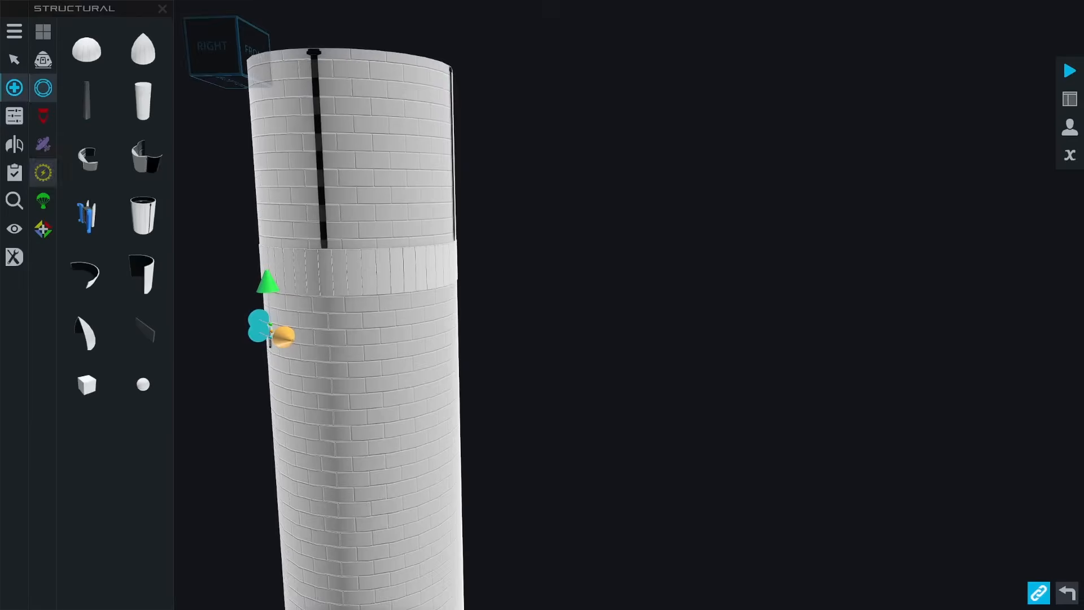
click(43, 144)
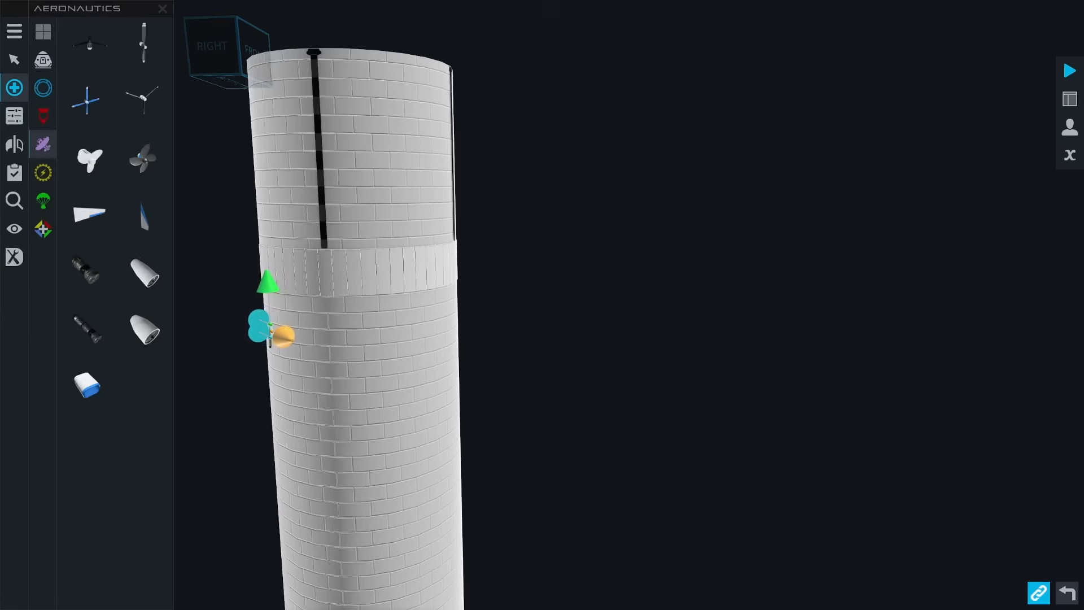
click(43, 87)
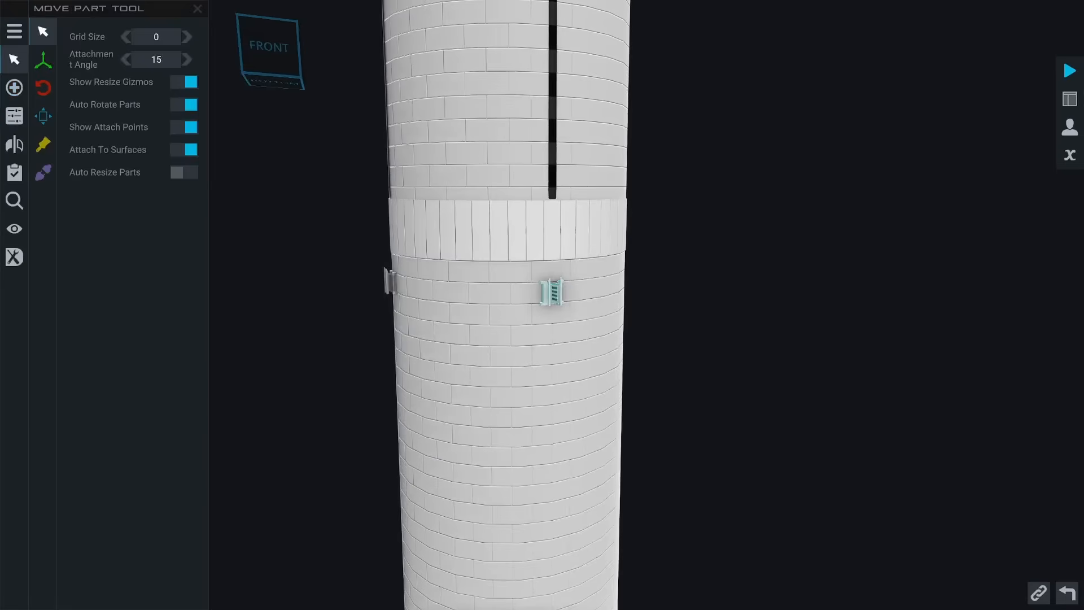
click(41, 58)
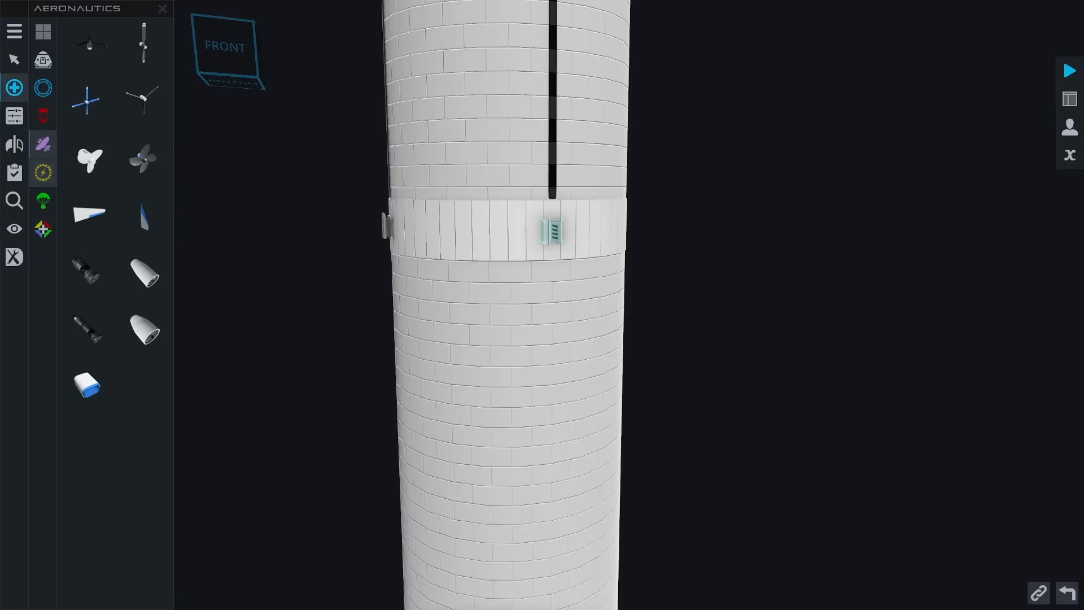
click(554, 232)
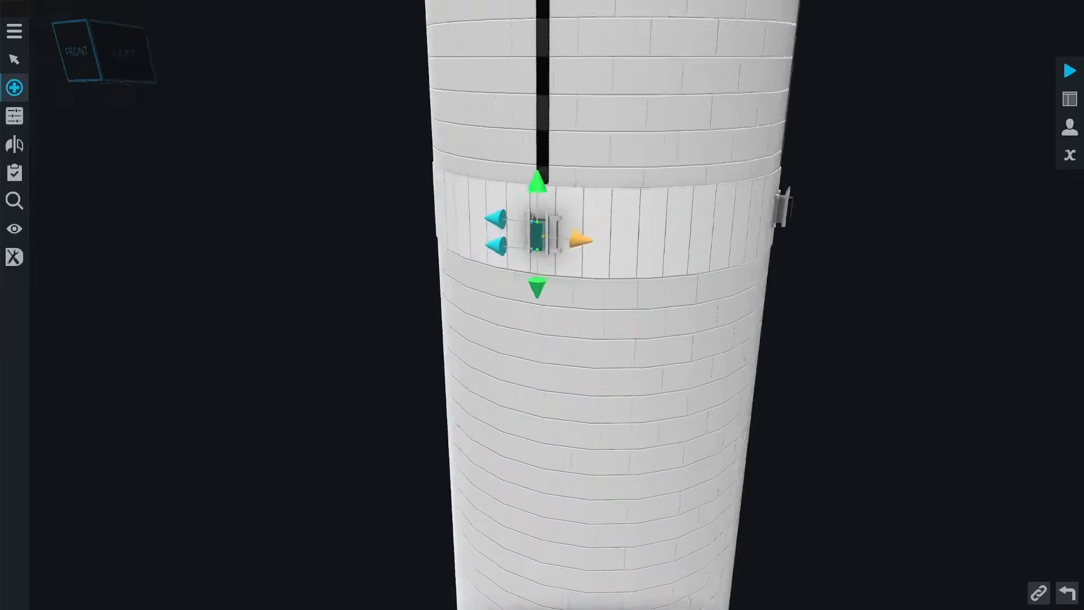
click(13, 86)
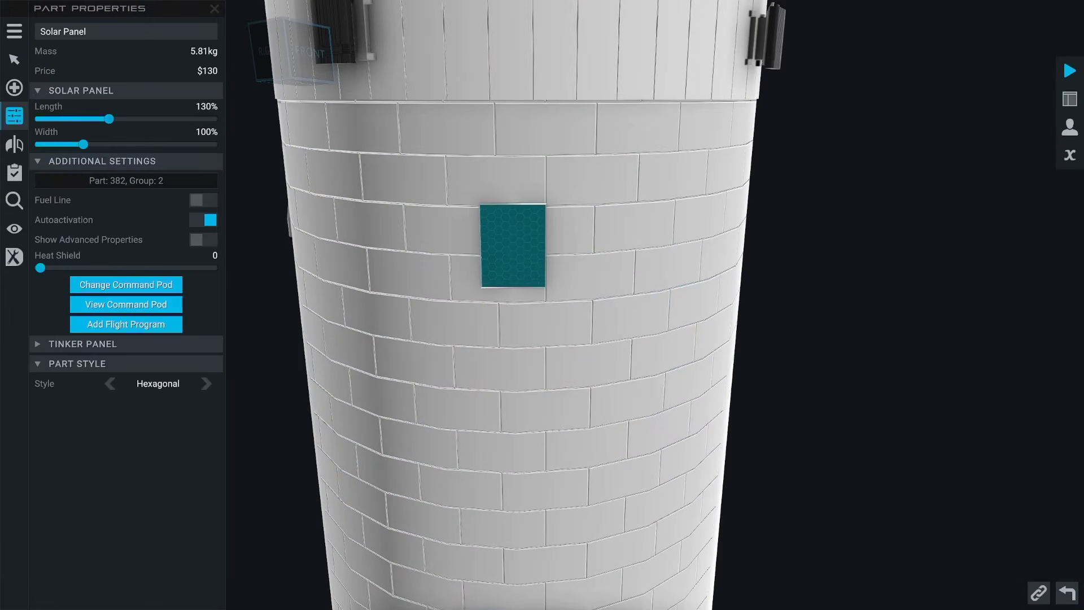
Paint the solar panel with the black Ablative finish on all its surfaces
click(14, 49)
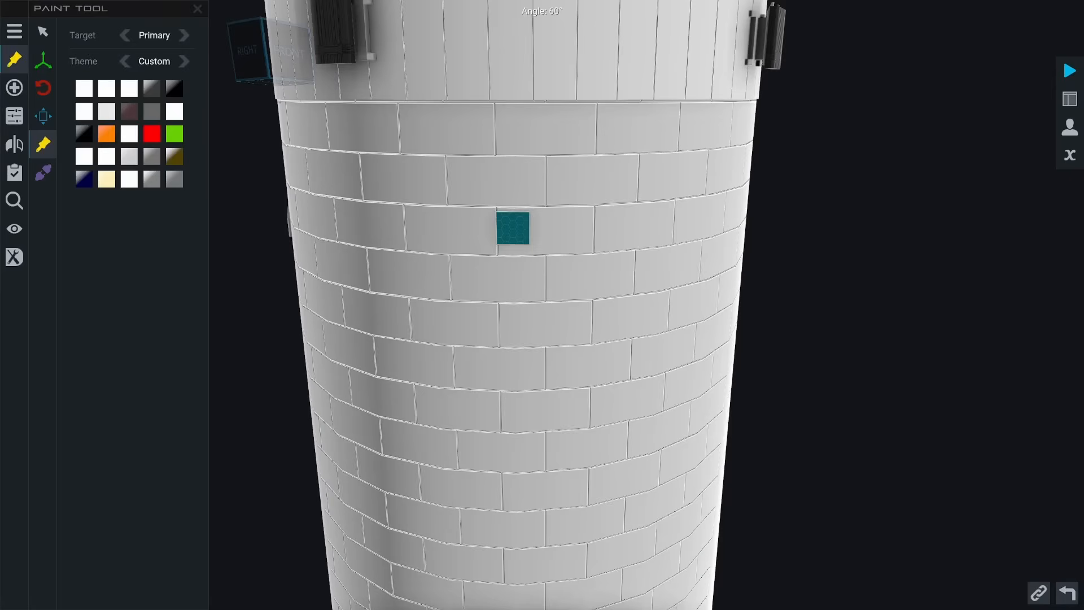
click(173, 88)
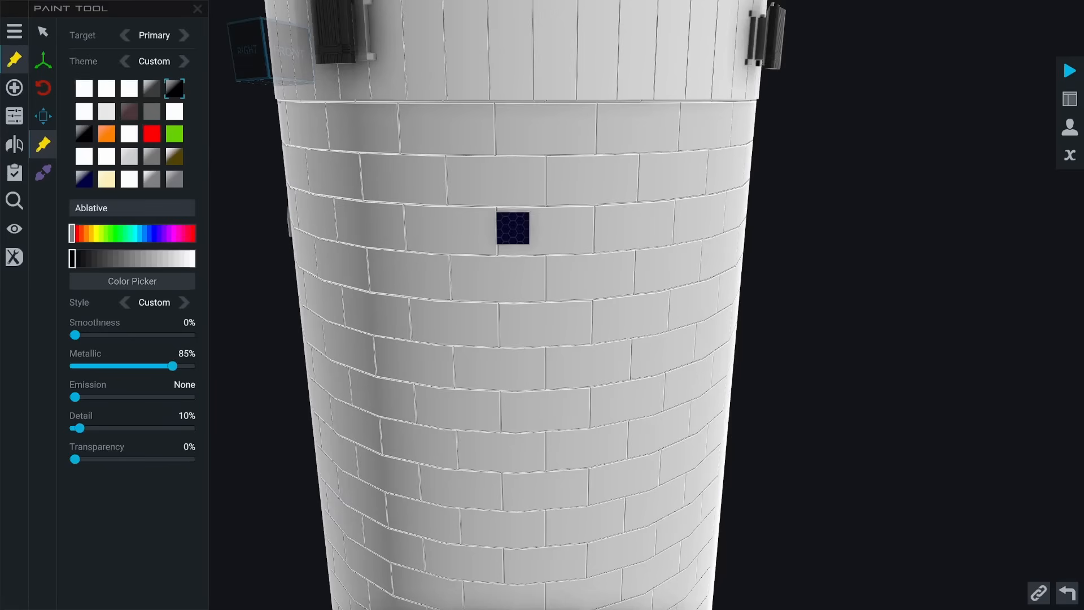
click(186, 35)
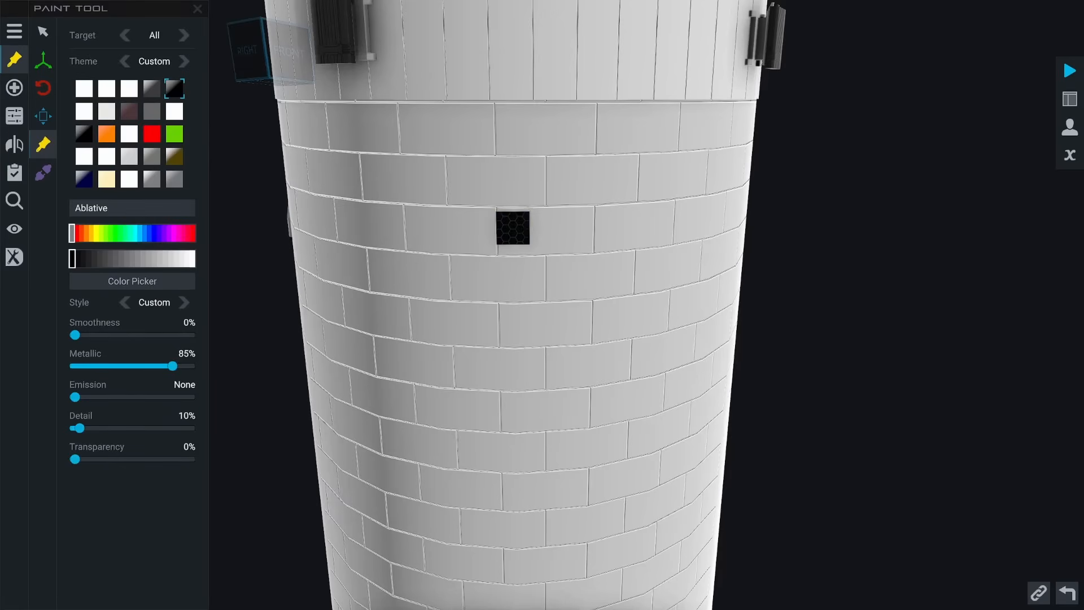
drag(82, 426, 75, 427)
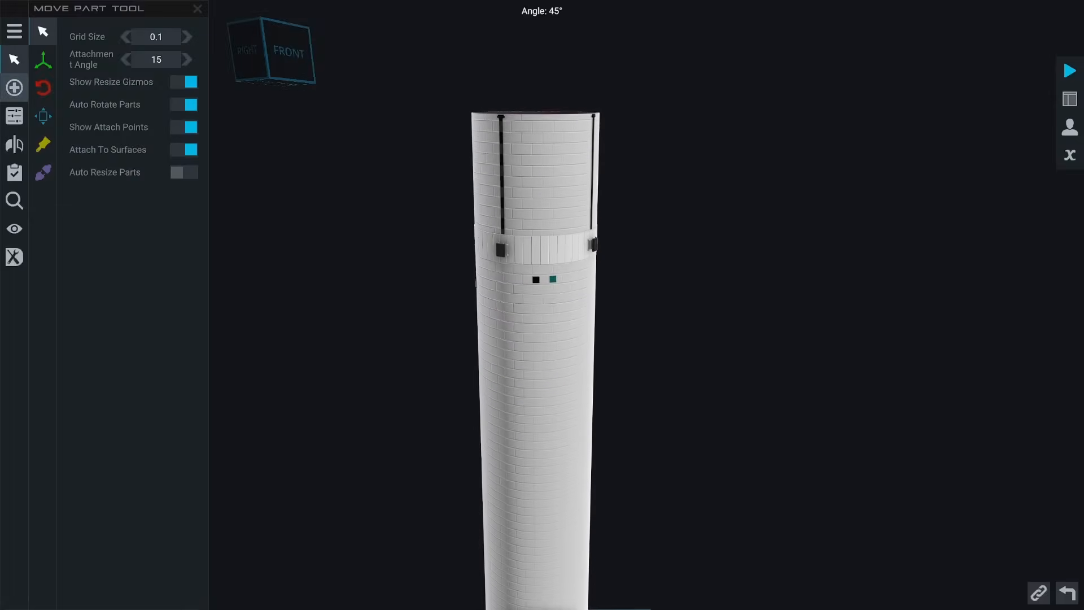
Delete the band part from the upper tank and select a small part near the engine
click(13, 87)
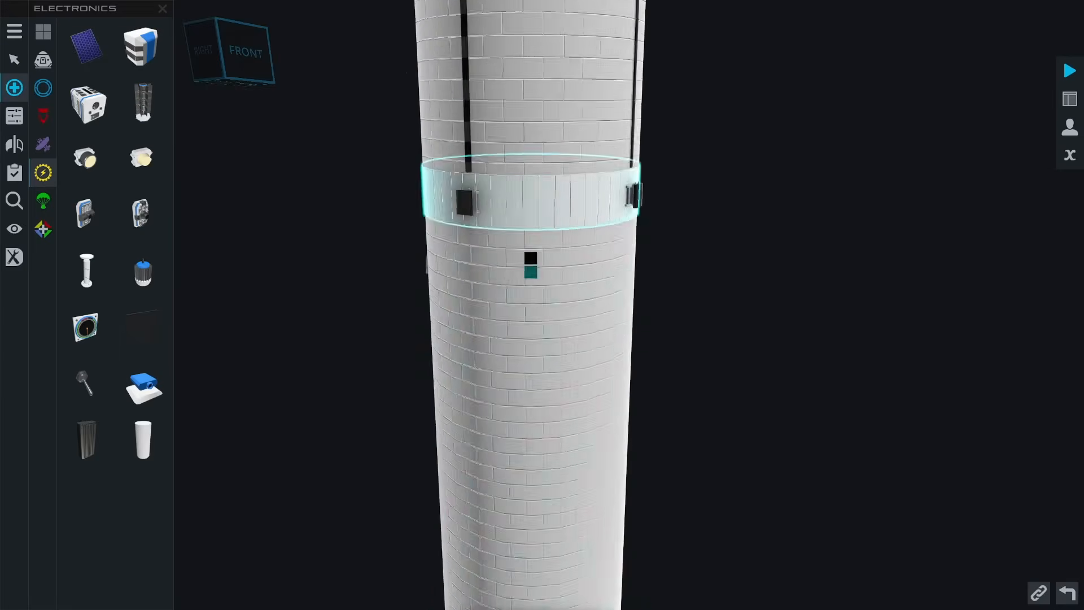
key(Delete)
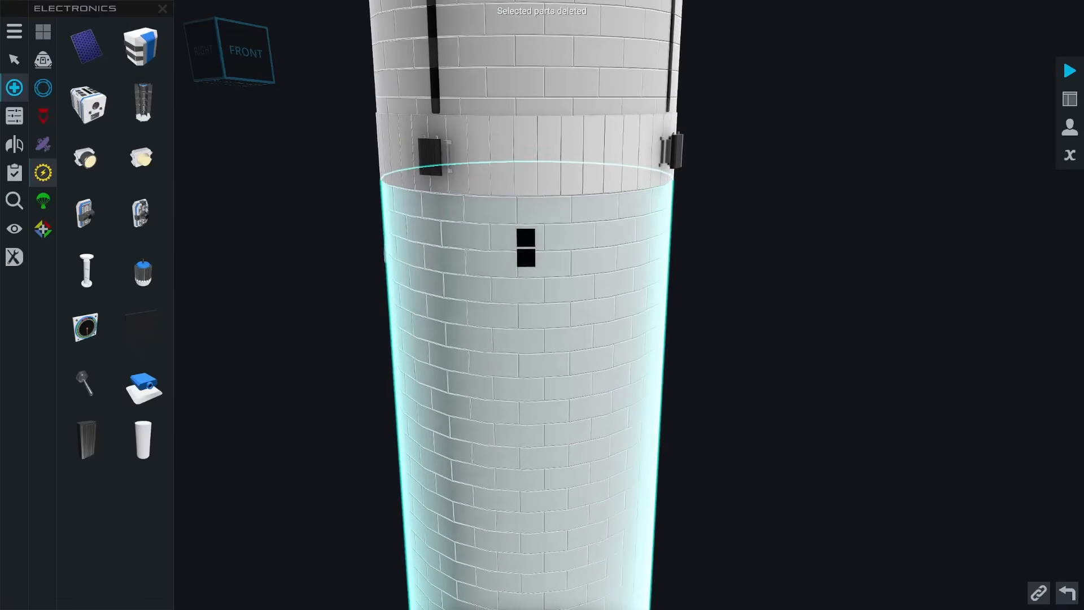
click(43, 145)
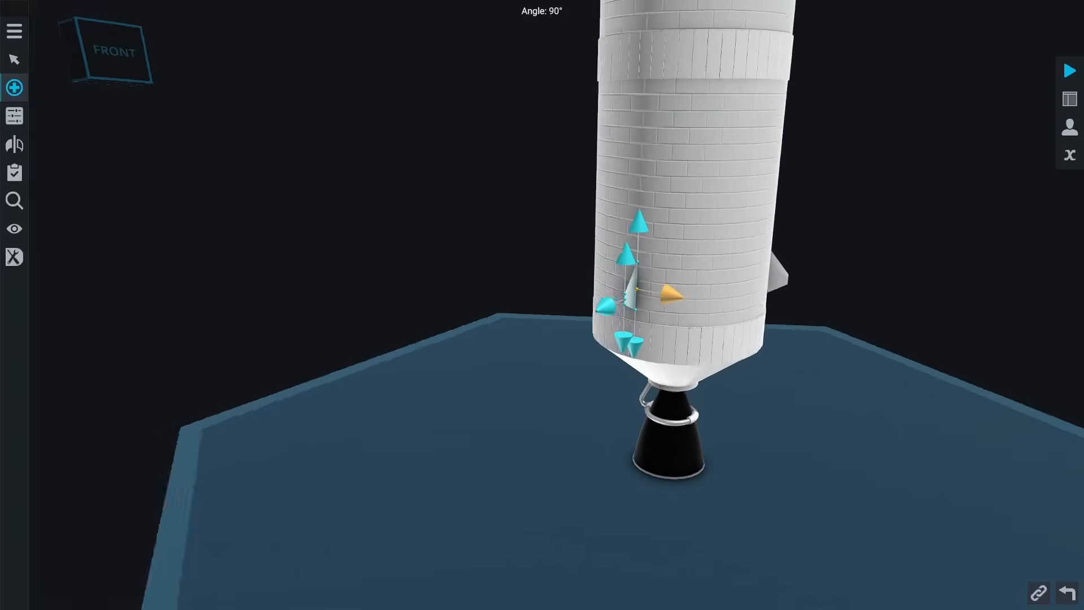
Browse Aeronautics, Propulsion and Structural parts, then list the saved 'sep' subassemblies
click(14, 86)
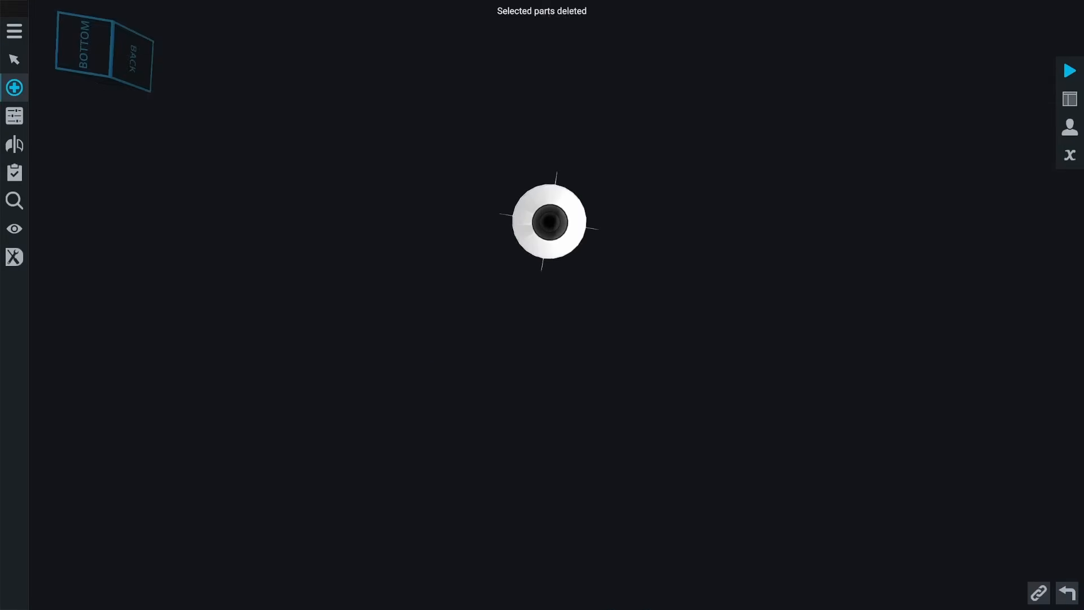
click(14, 87)
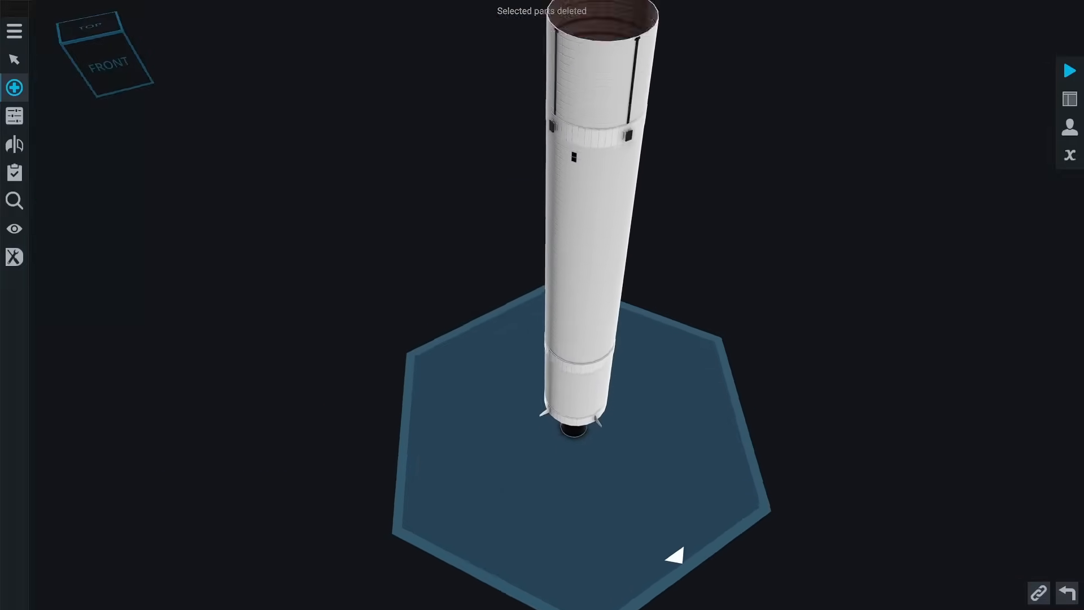
click(13, 87)
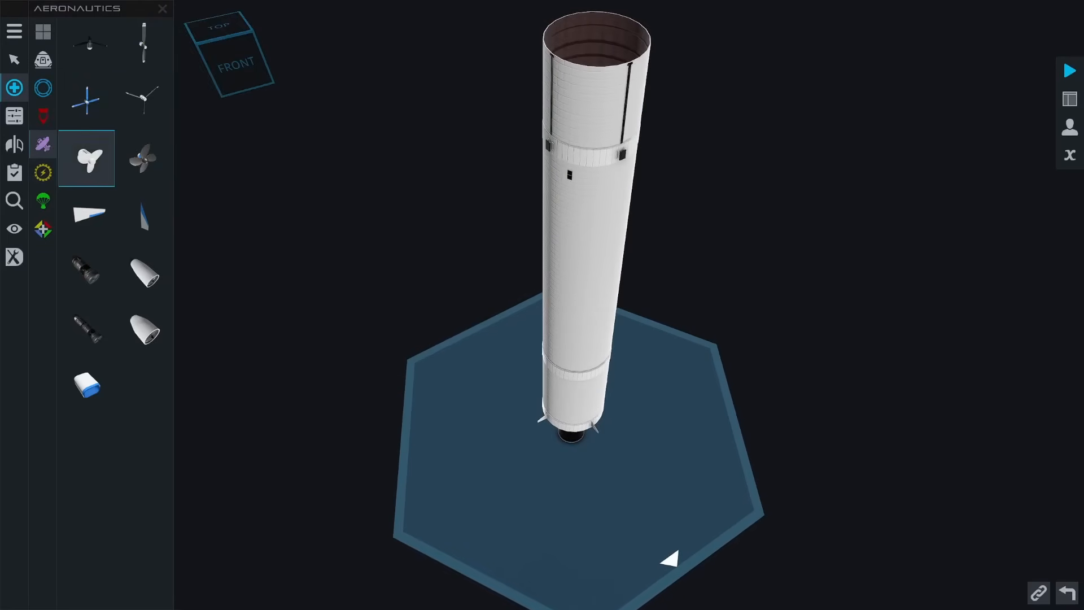
click(43, 115)
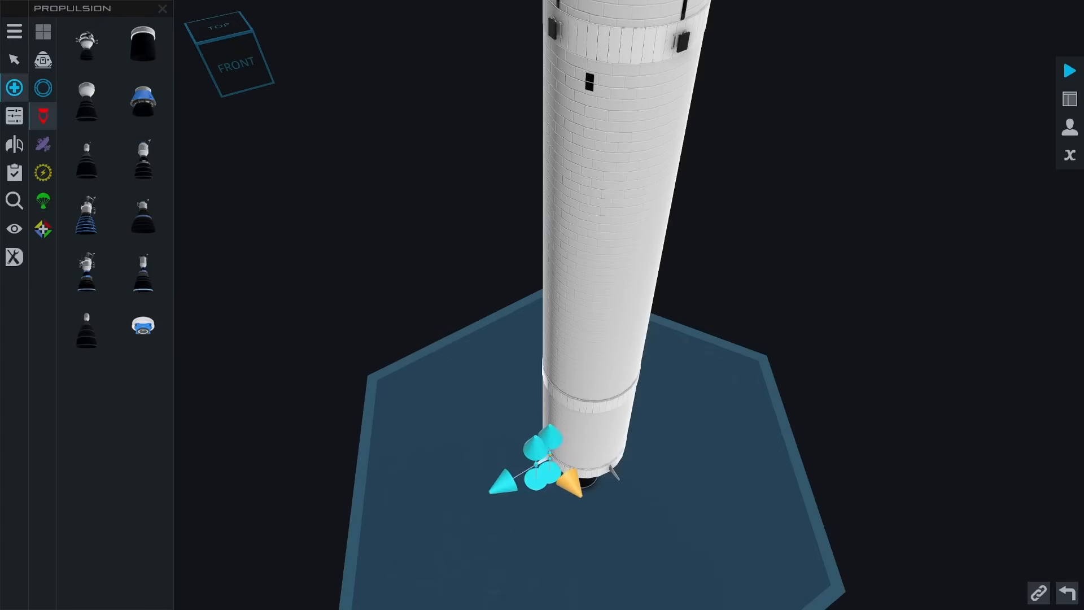
click(163, 9)
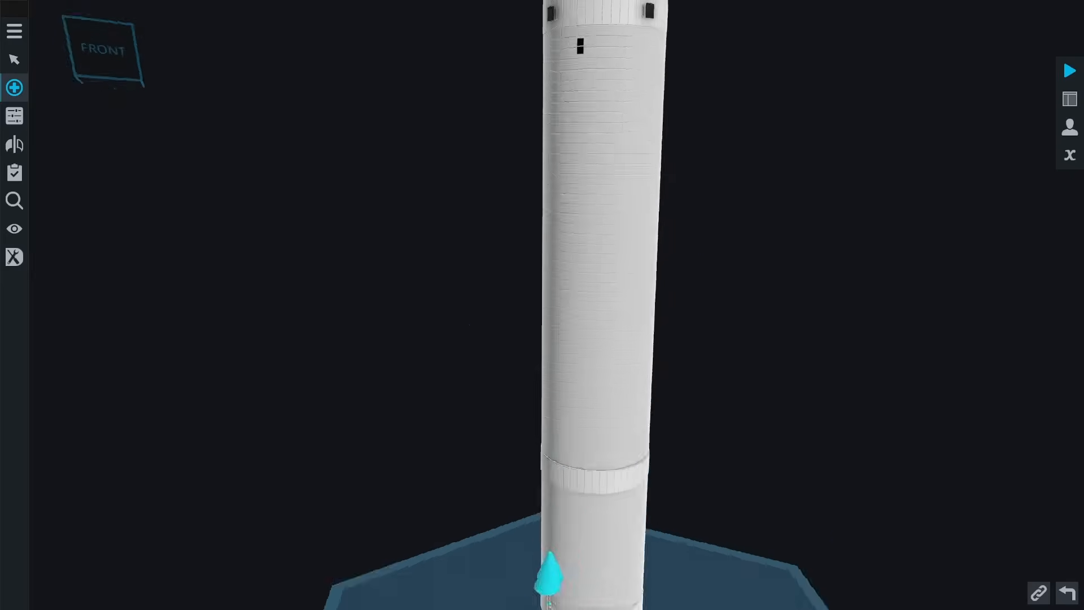
click(13, 86)
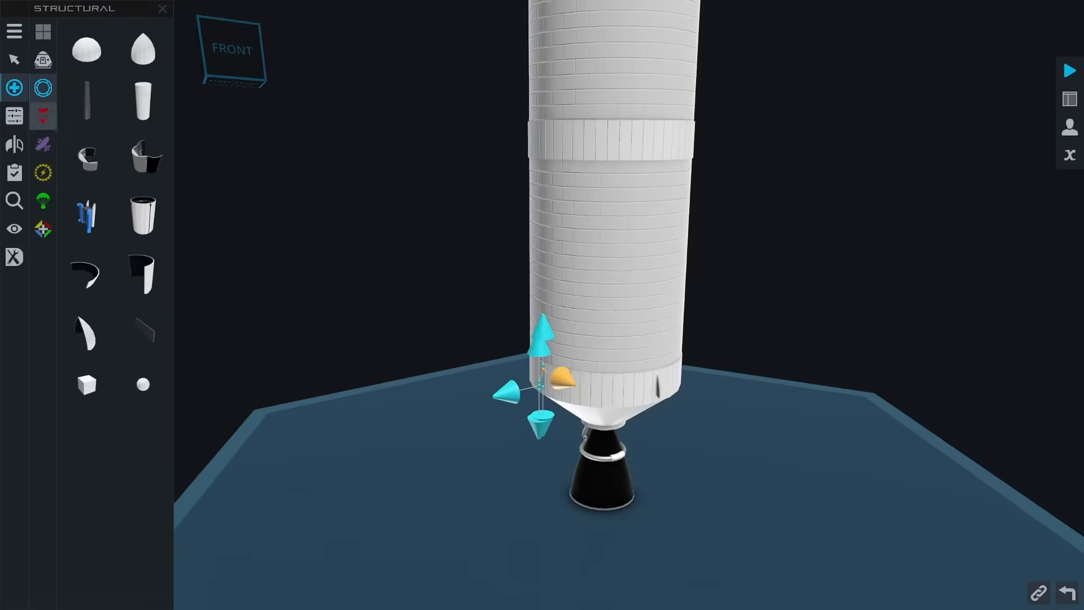
click(42, 229)
text(sep)
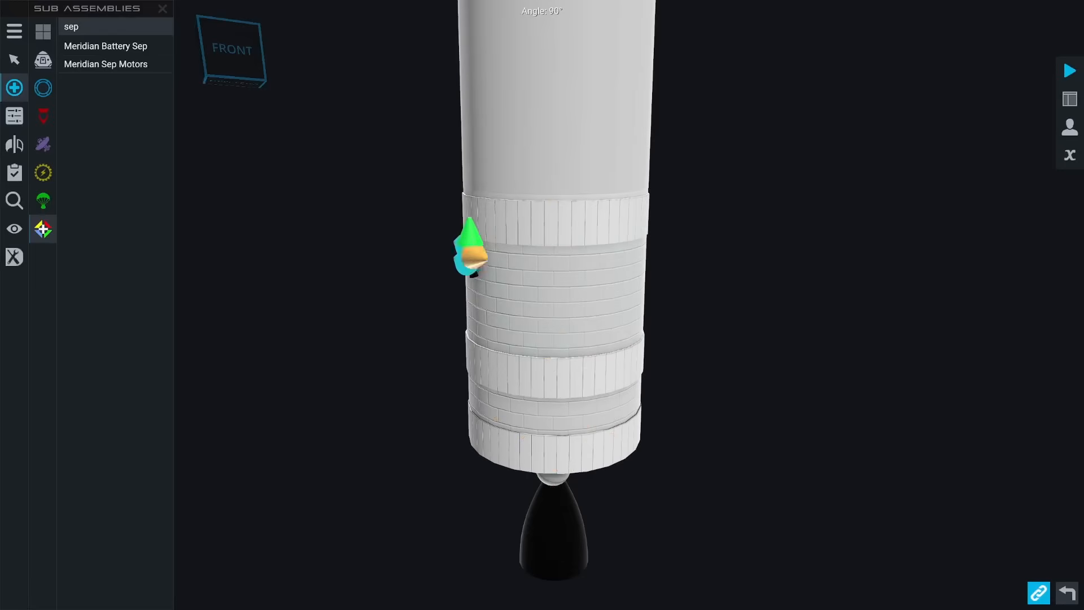
Attach Meridian Sep Motors to the lower band and set their X-Angle to 30°, trying 45° first
click(43, 58)
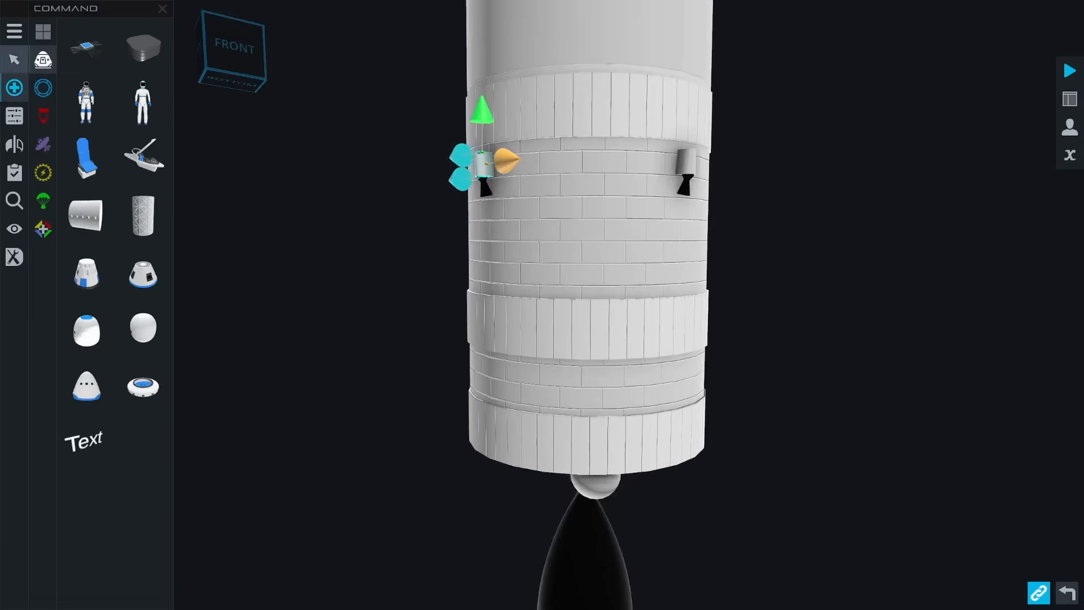
click(13, 87)
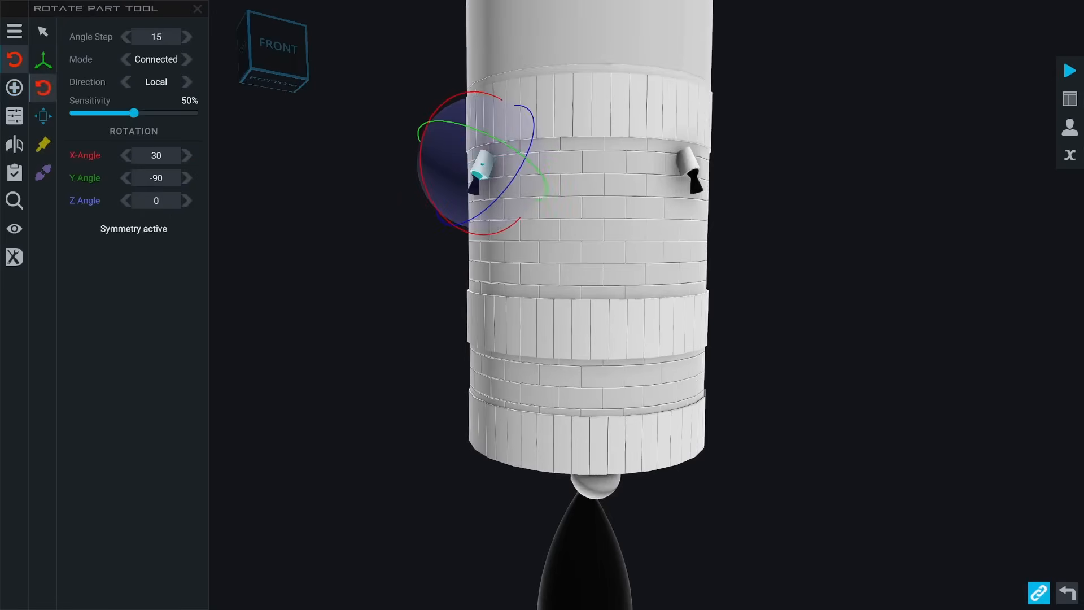
click(189, 154)
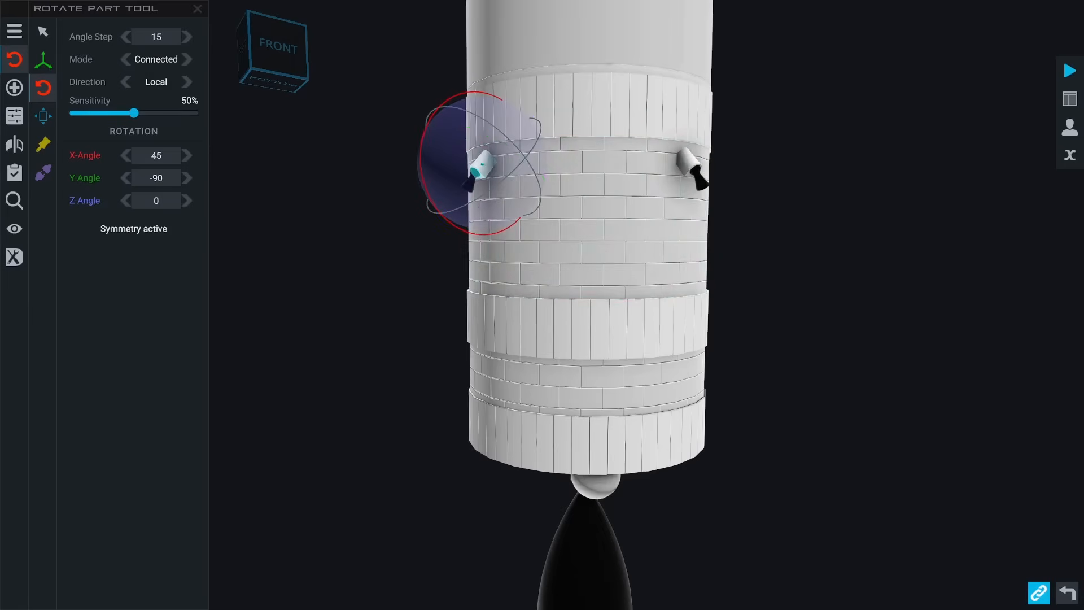
click(127, 154)
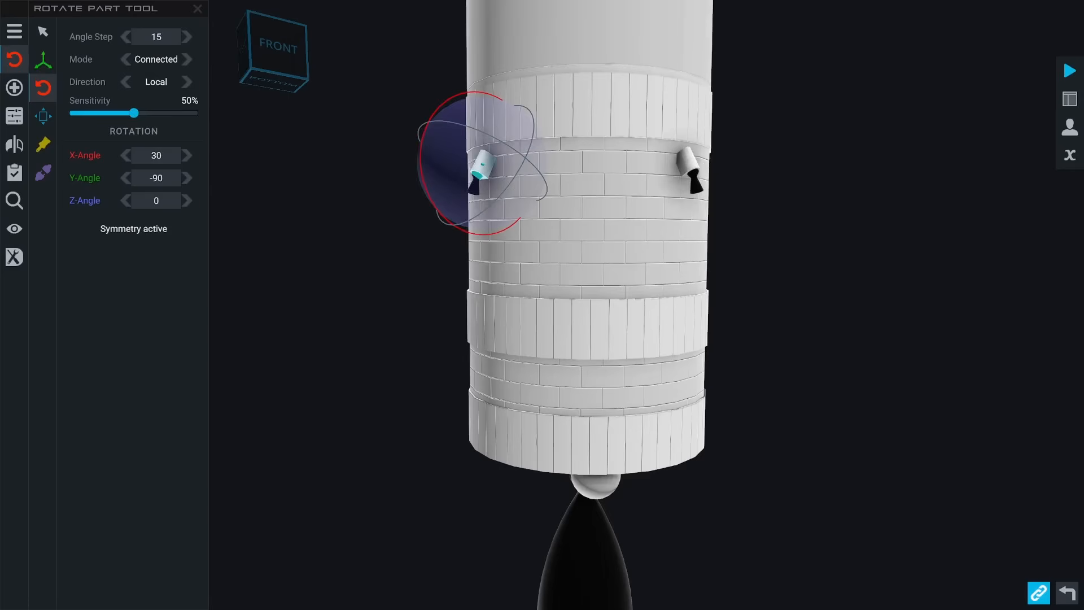
click(13, 58)
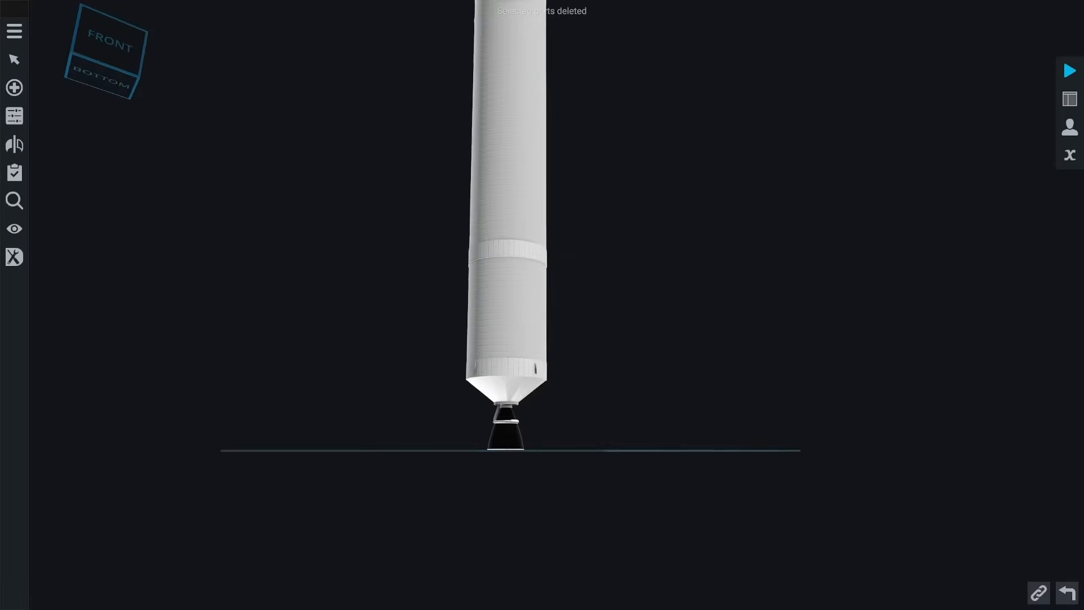
Apply the black Ablative swatch to the thin strip down the tank side
click(13, 86)
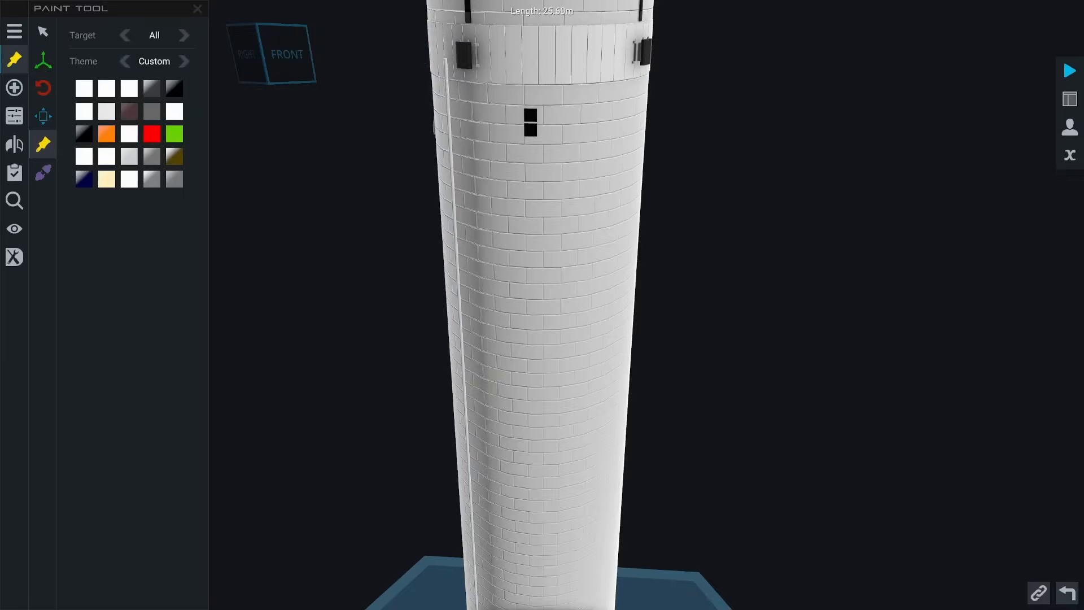
click(174, 89)
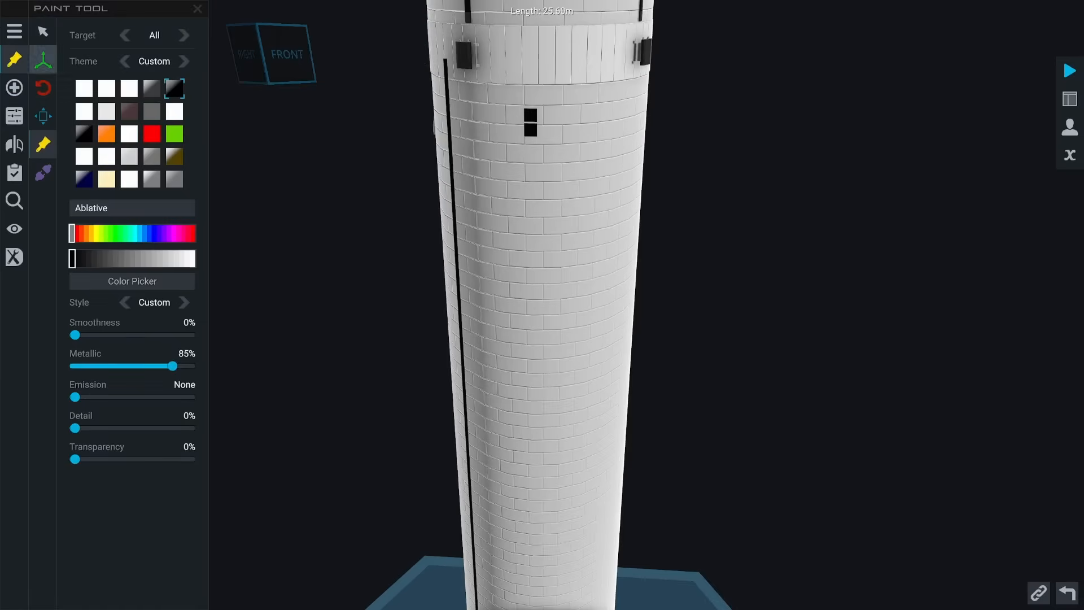
click(18, 59)
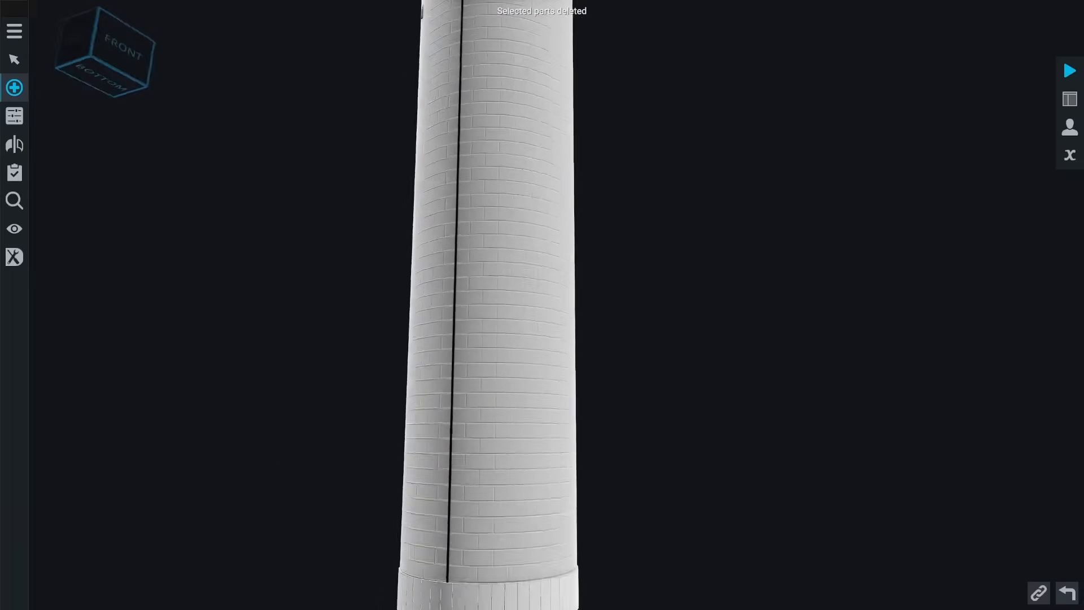
Load the saved C-Meridian craft with the orange upper stage from the main menu
click(14, 87)
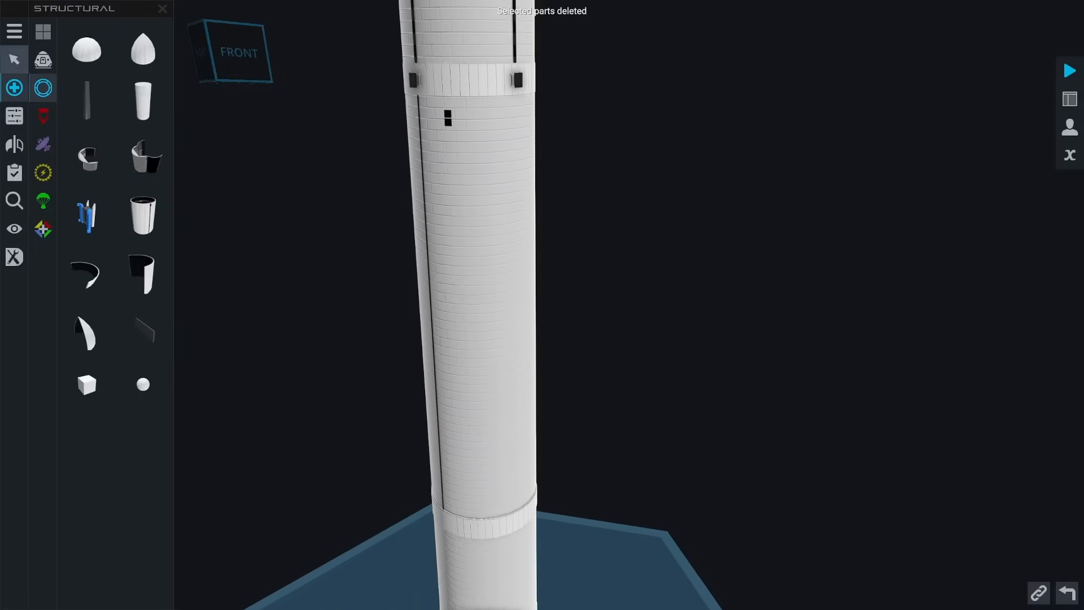
click(13, 31)
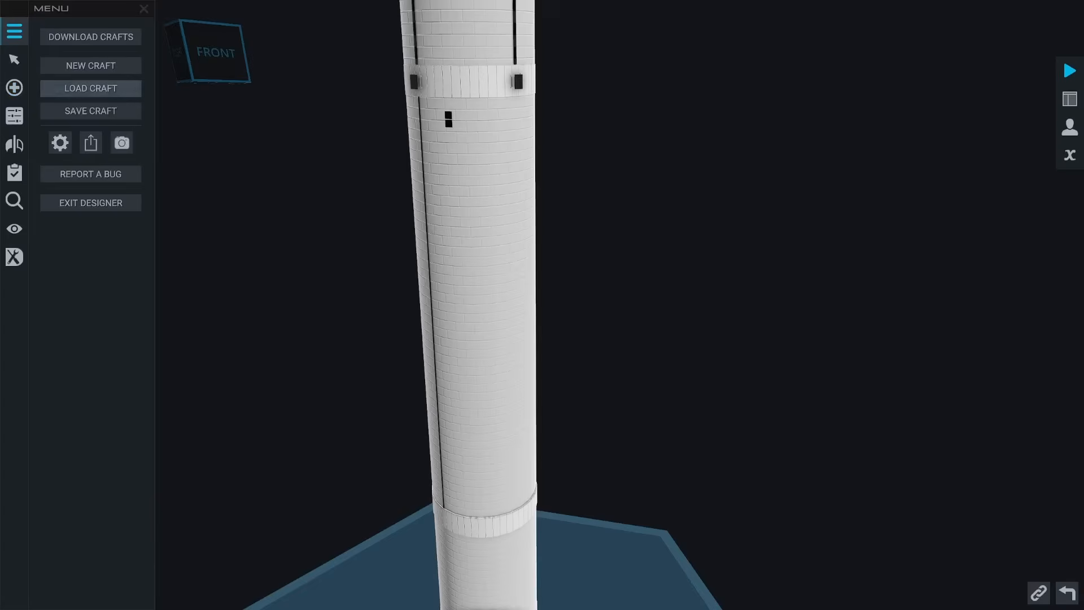
click(90, 88)
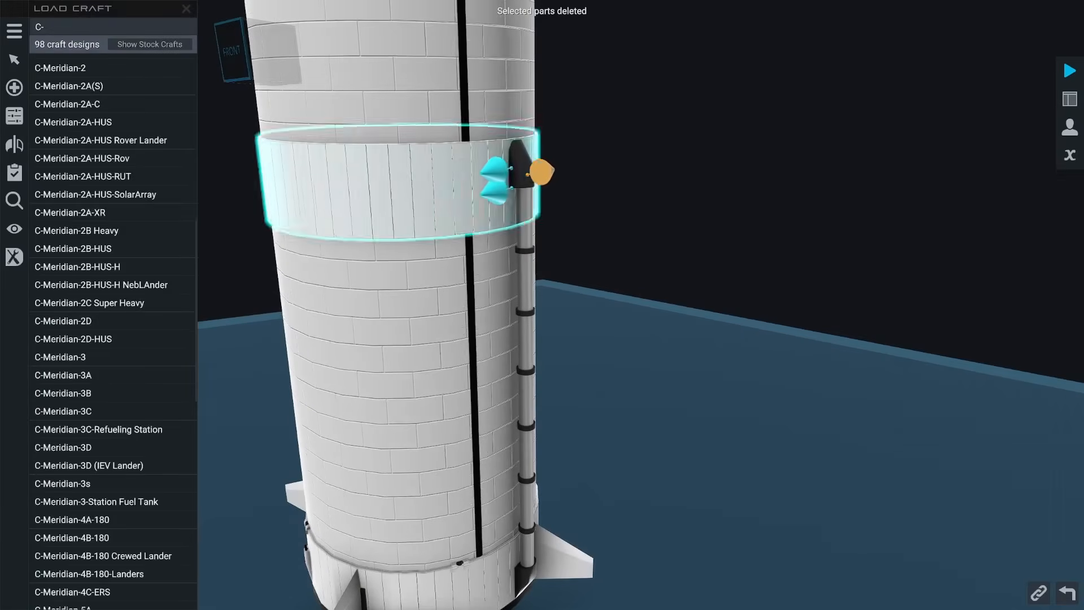
click(13, 115)
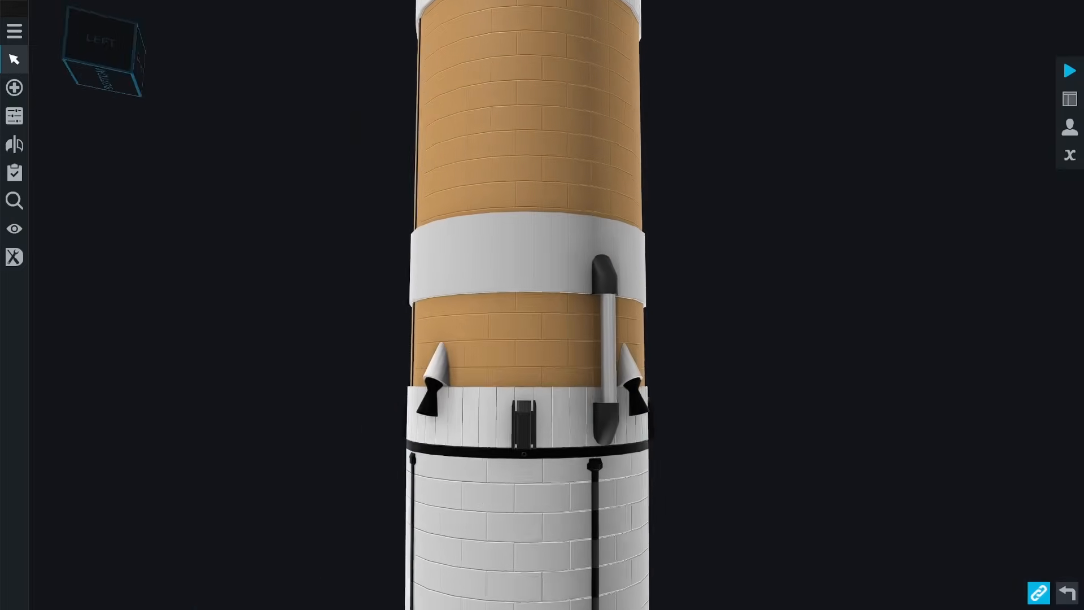
Zoom out to the full C-Meridian rocket and select the Move Part Tool
click(13, 58)
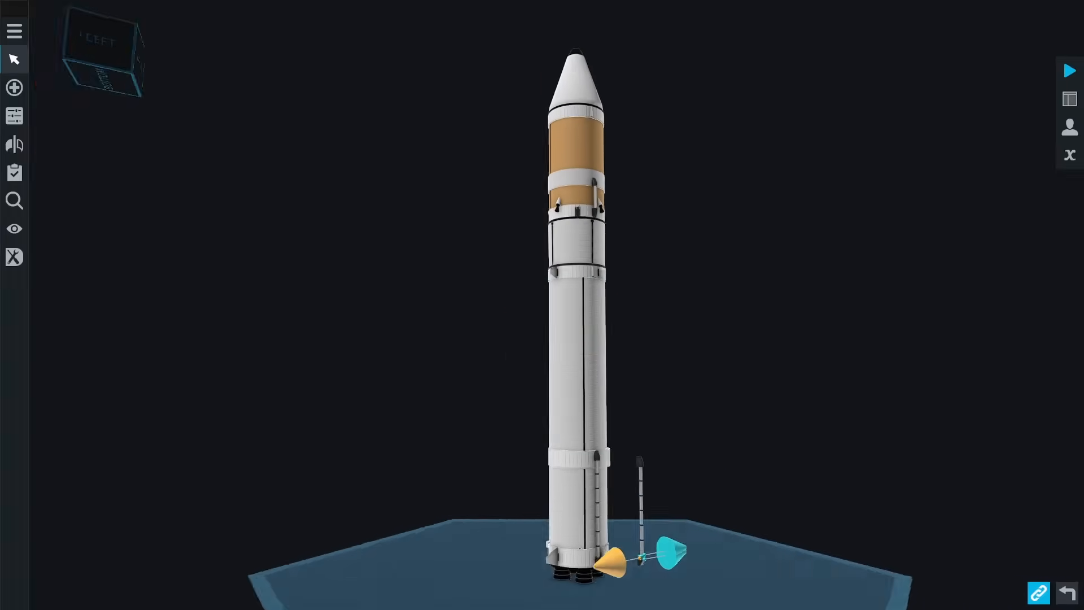
click(16, 58)
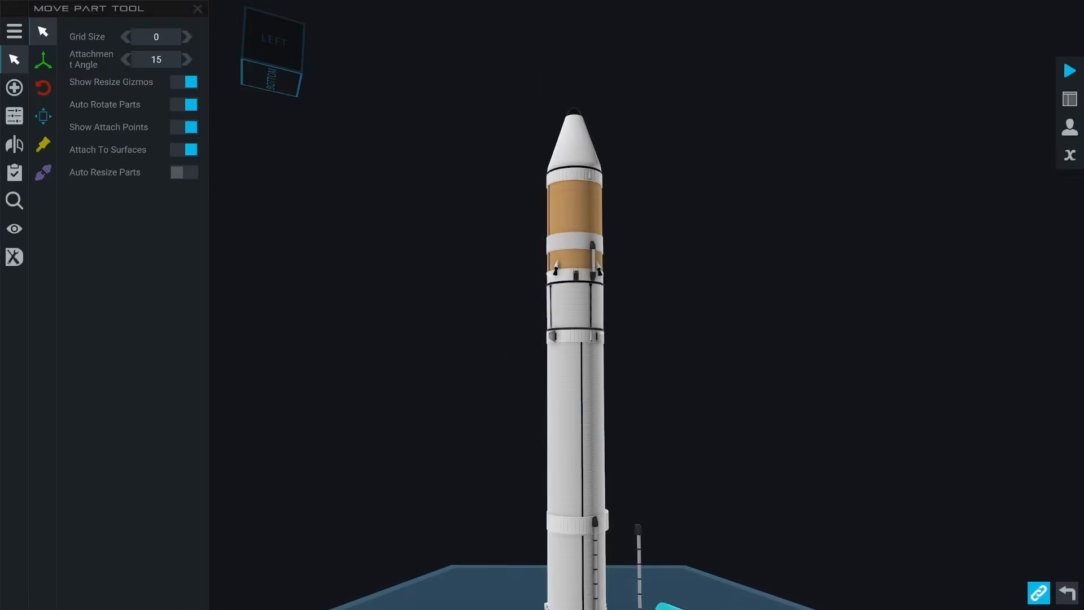